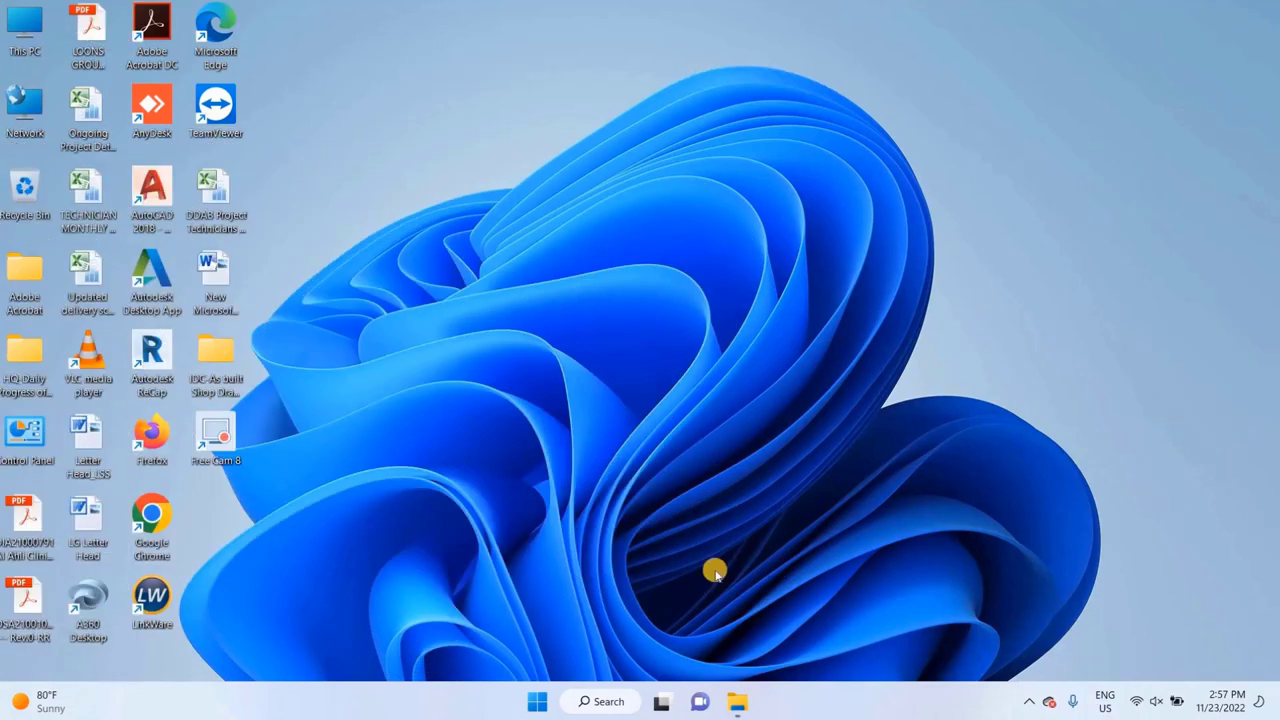
pyautogui.moveTo(584, 420)
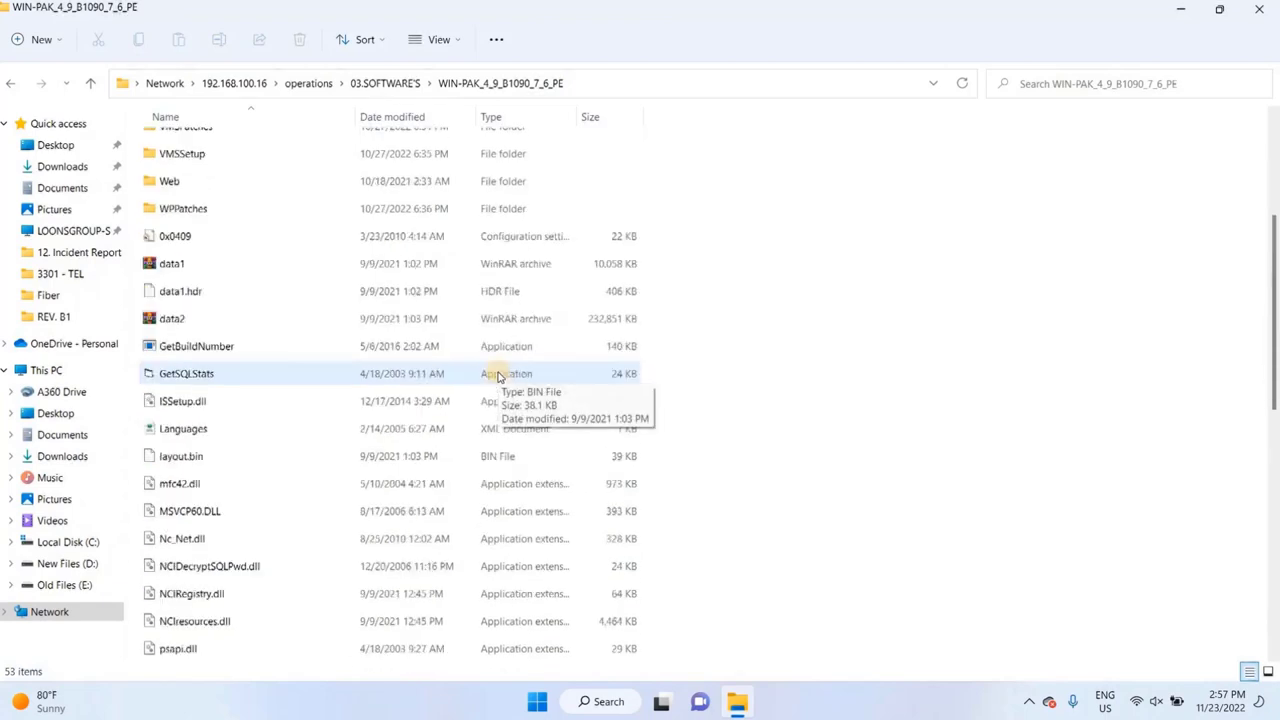
# - Run setup.exe from the WIN-PAK_4_9 folder and allow the unverified file to run
pyautogui.scroll(-3)
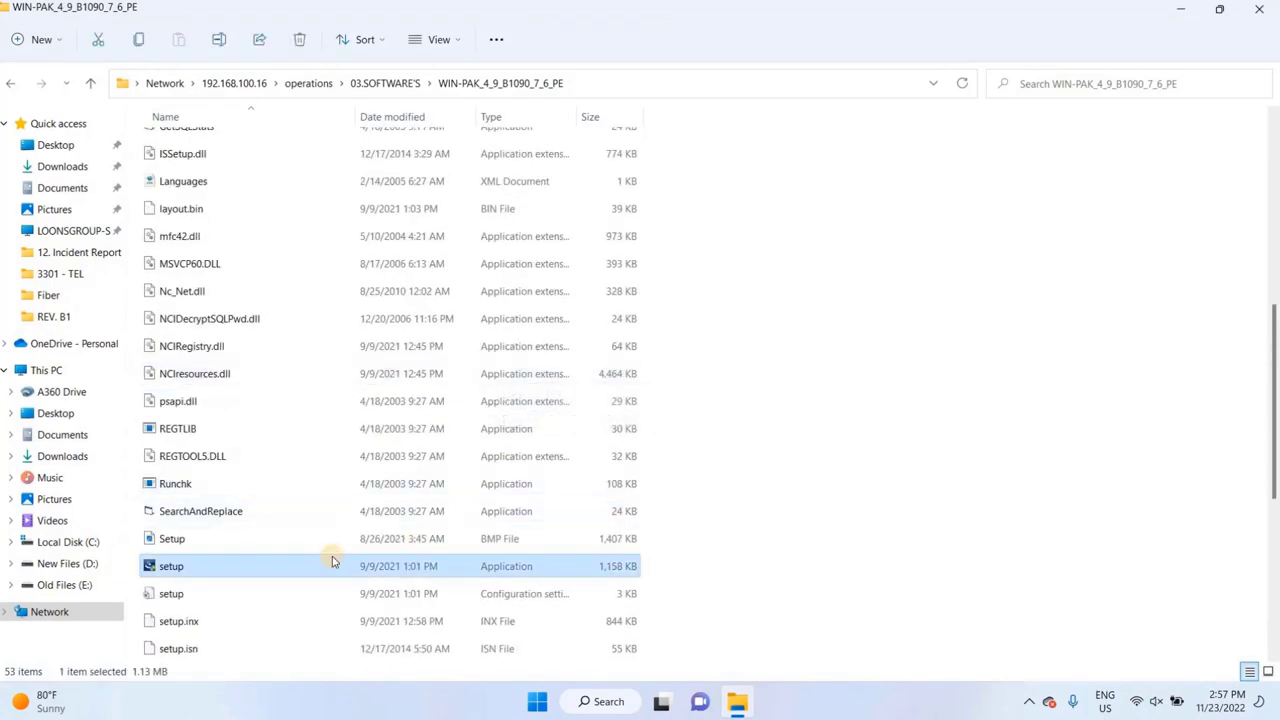
pyautogui.rightClick(172, 564)
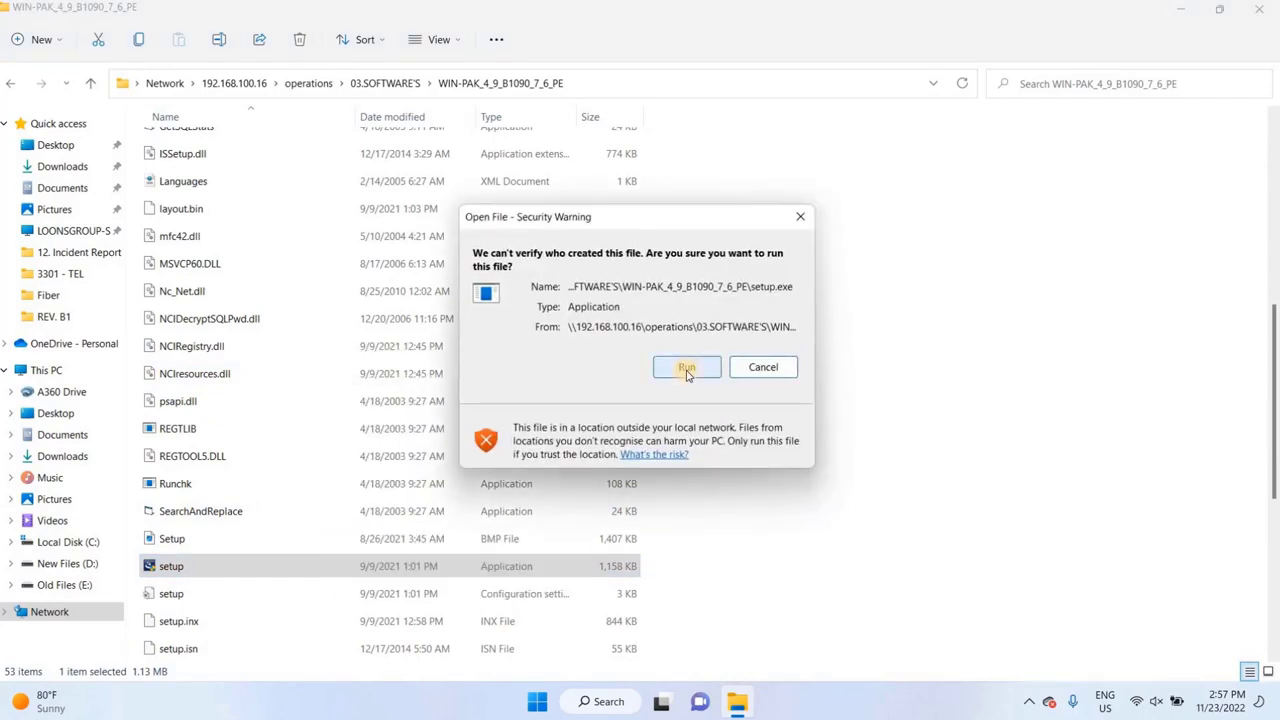
pyautogui.click(686, 368)
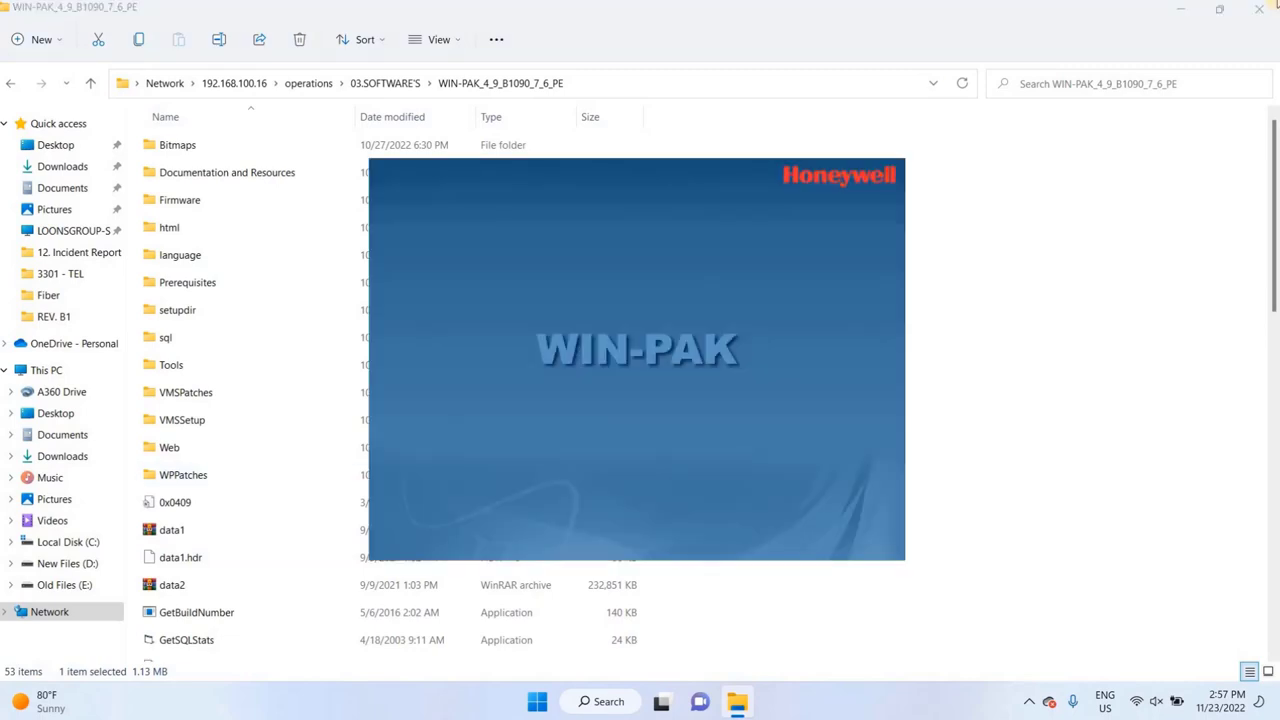
# - Move past the welcome and information pages and accept the Honeywell licence agreement
pyautogui.click(1180, 8)
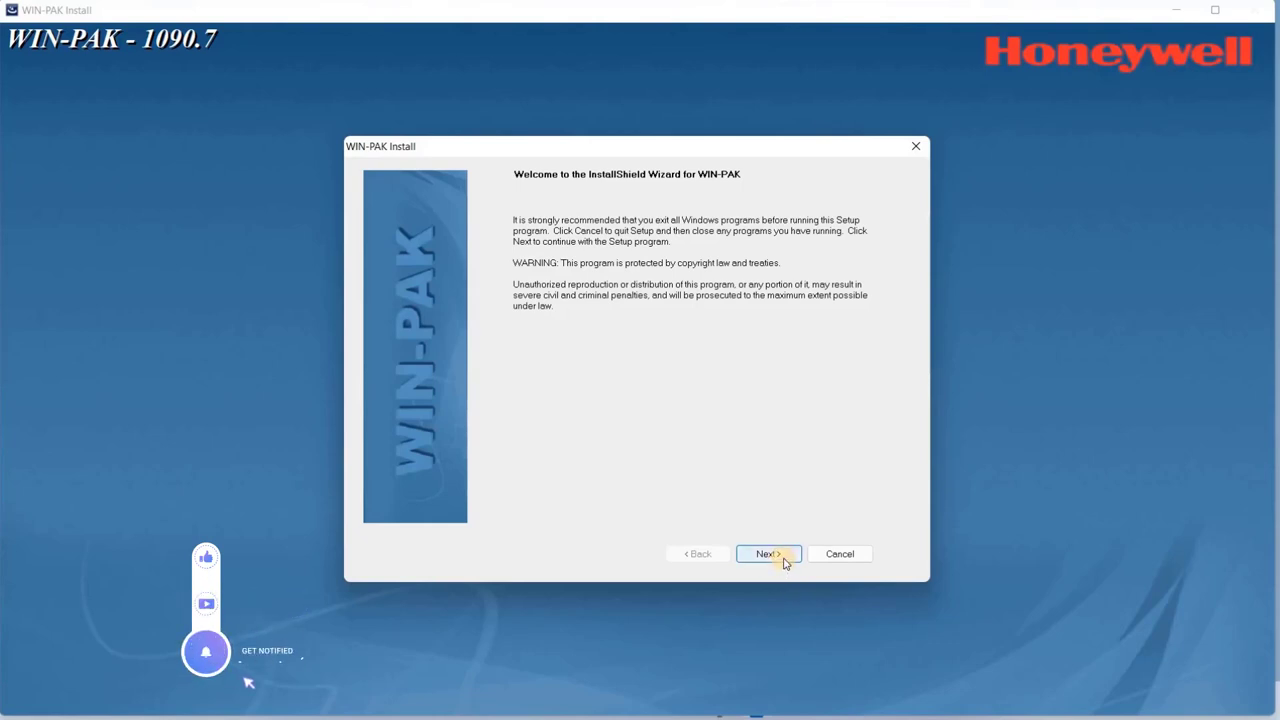
pyautogui.click(766, 552)
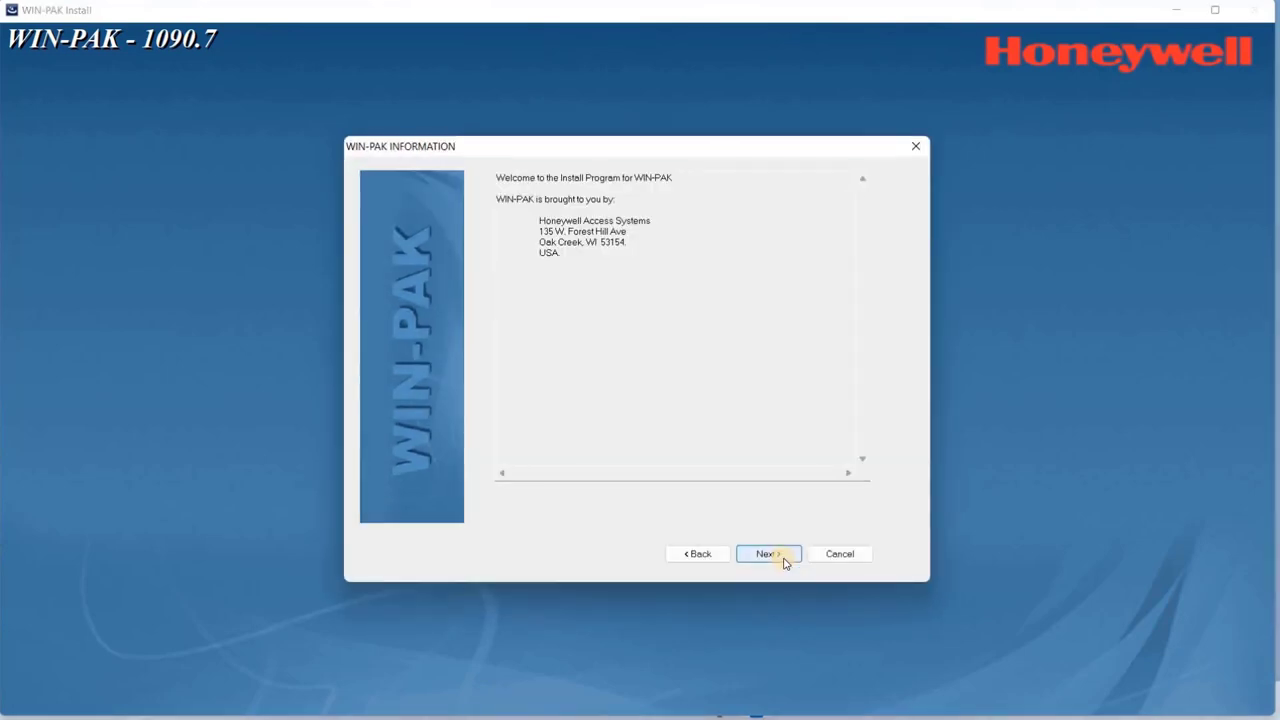
pyautogui.click(768, 552)
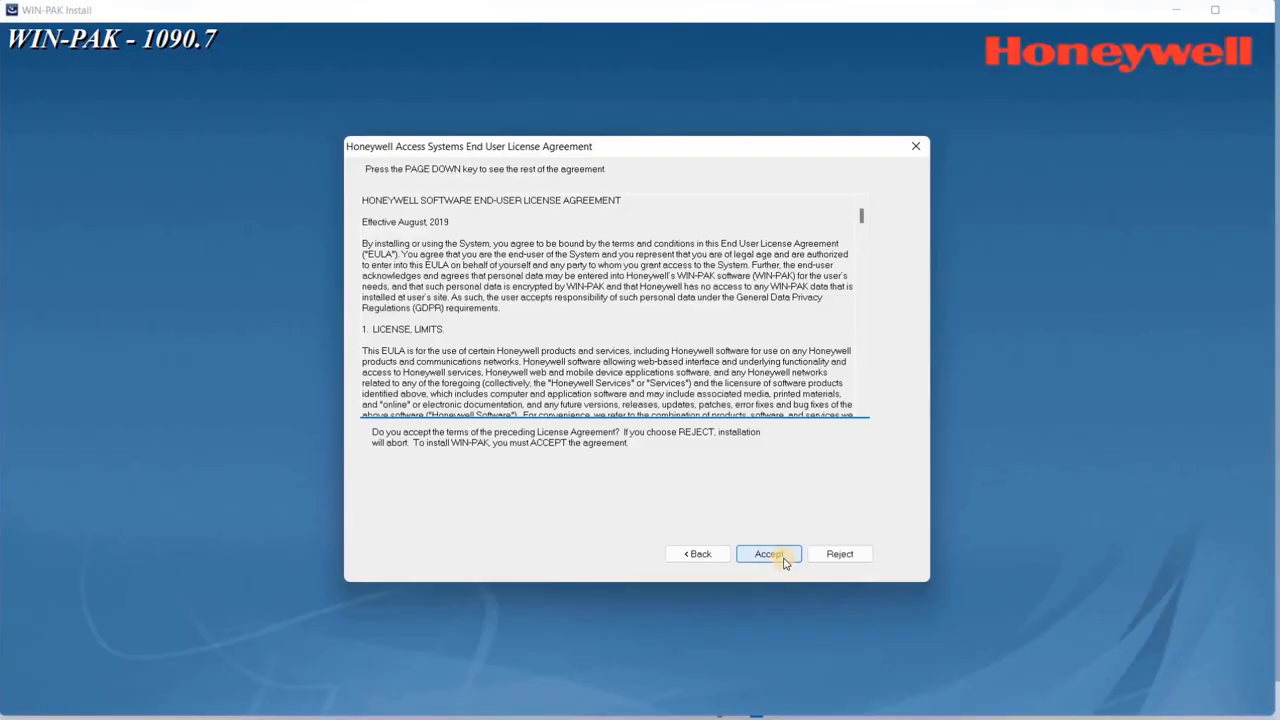
pyautogui.click(768, 552)
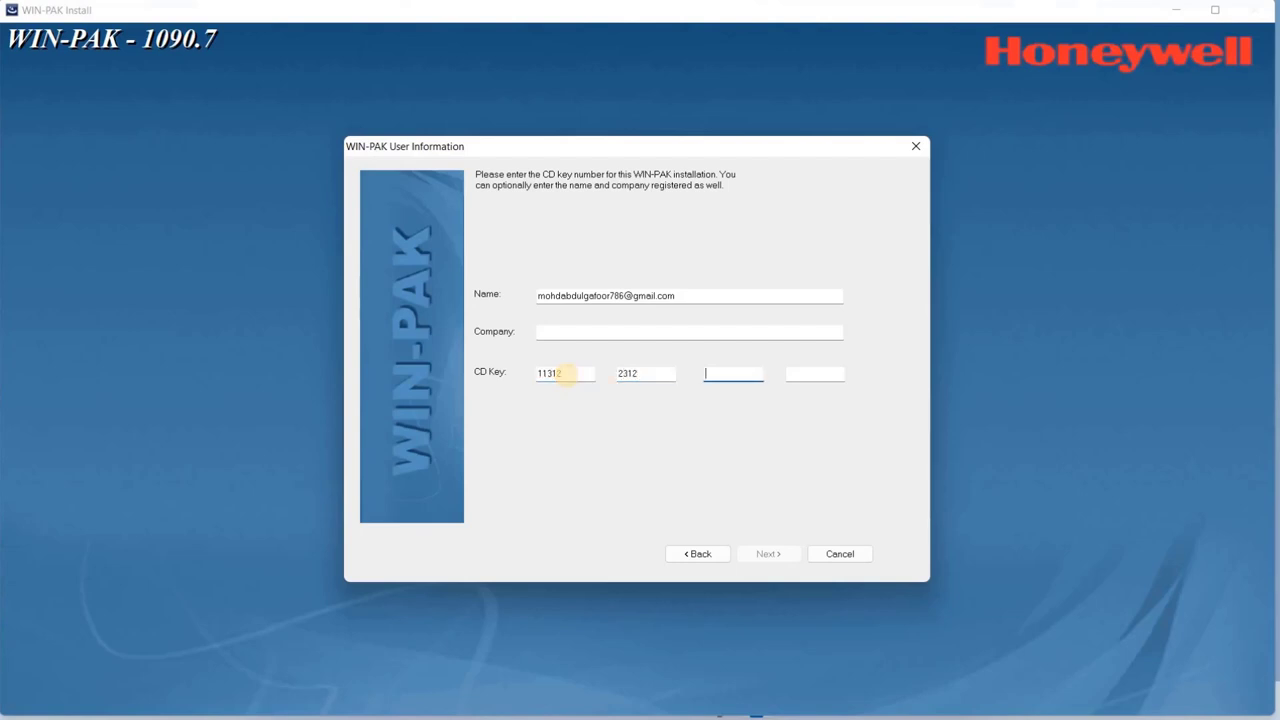
# - Enter Honeywell as company with the CD key and acknowledge the key is valid
pyautogui.write('Lo')
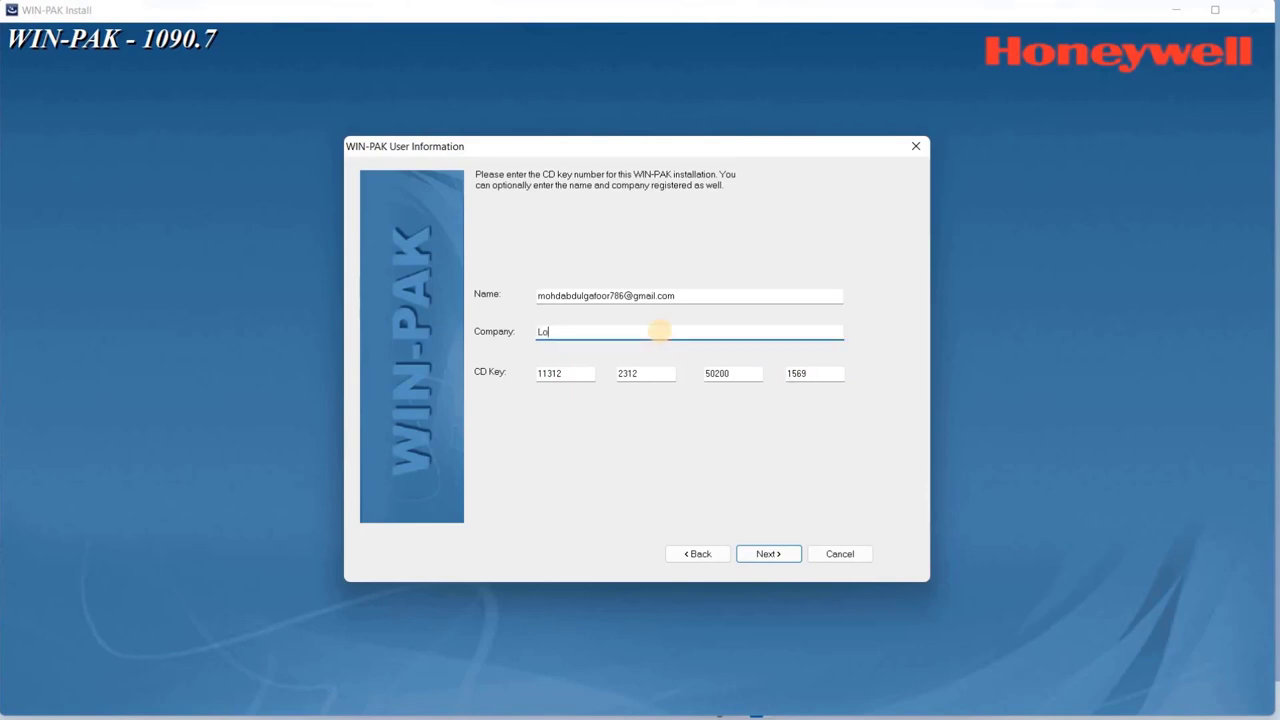
pyautogui.write('Honeywell')
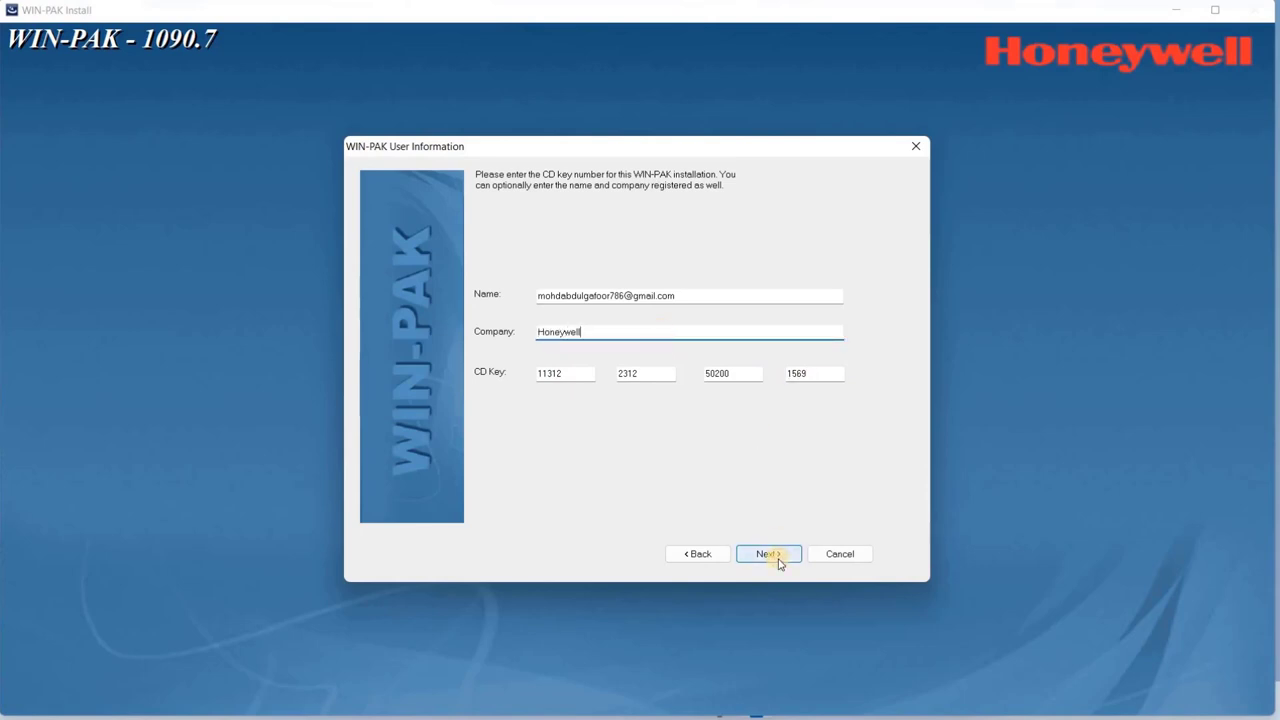
pyautogui.click(768, 554)
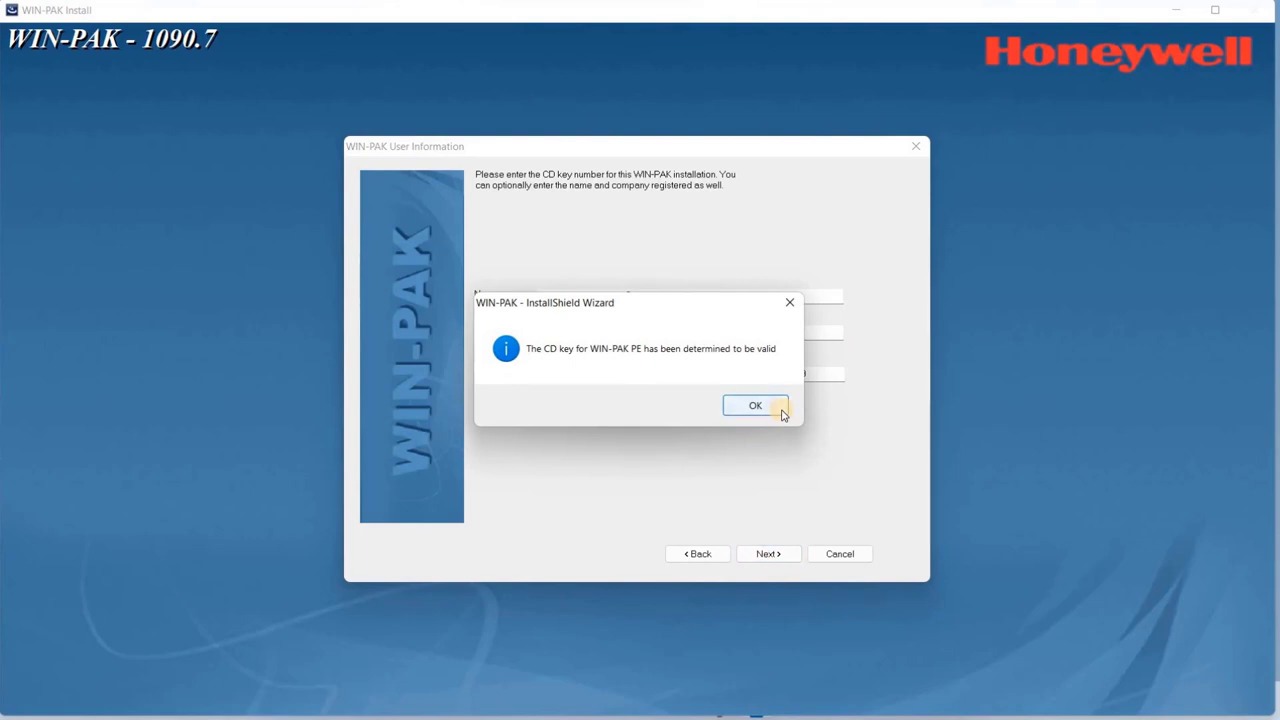
pyautogui.click(756, 404)
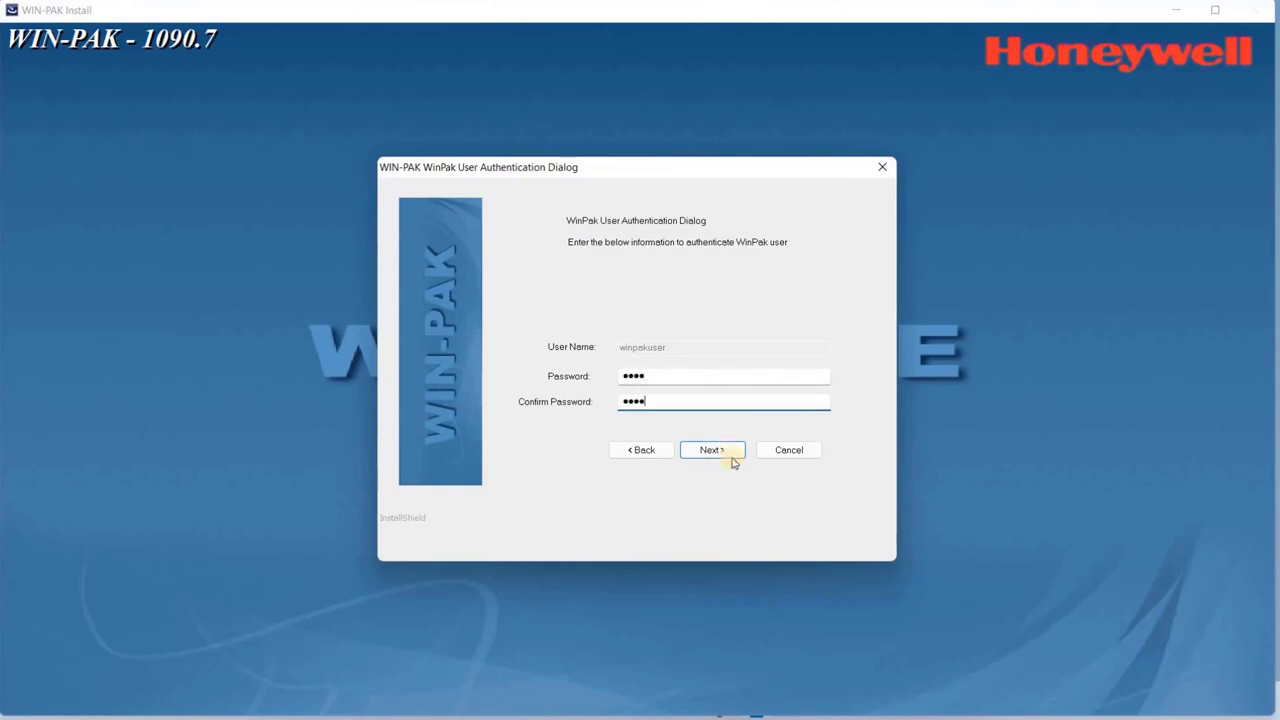
# - Submit the WIN-PAK user password, then a stronger one after the policy error
pyautogui.click(712, 448)
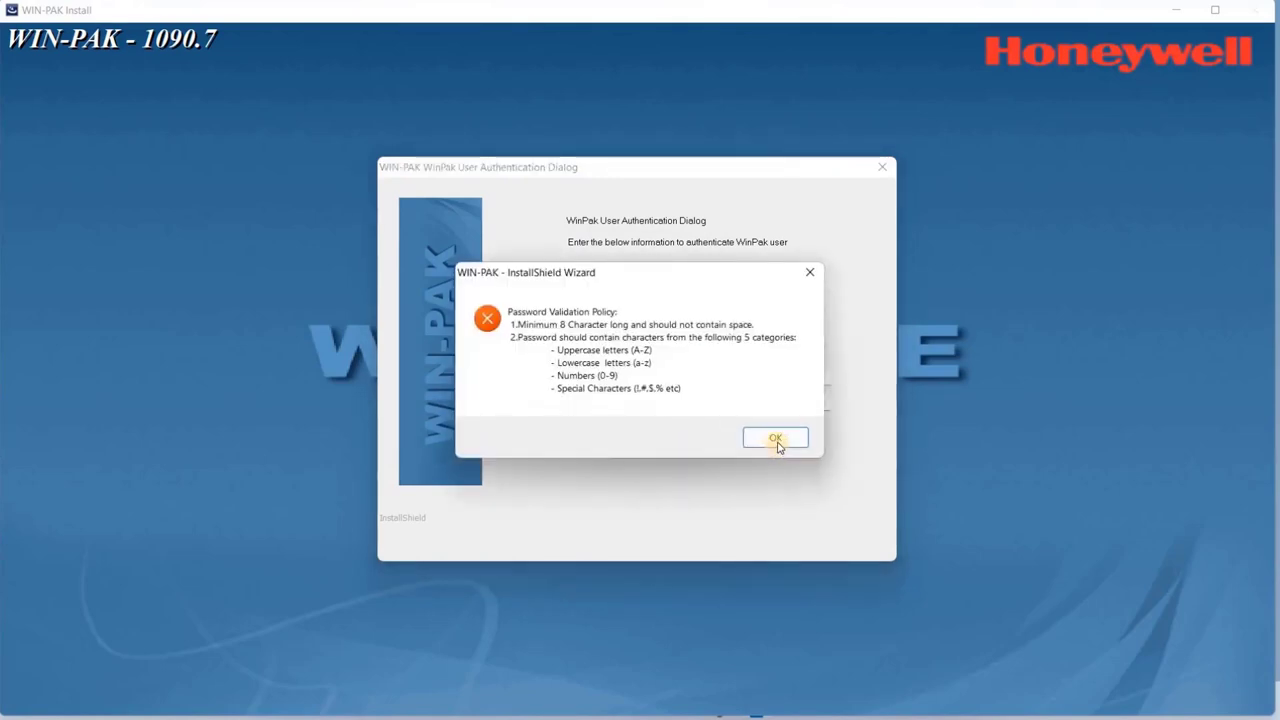
pyautogui.moveTo(688, 390)
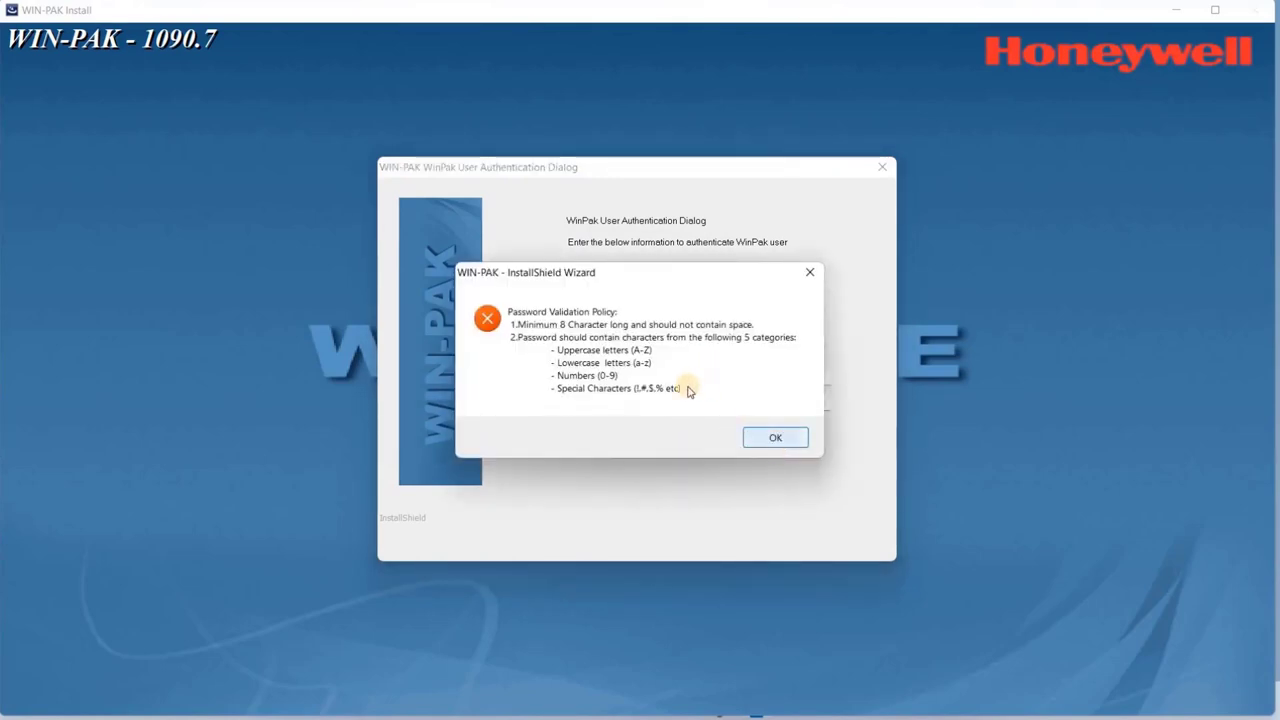
pyautogui.click(776, 436)
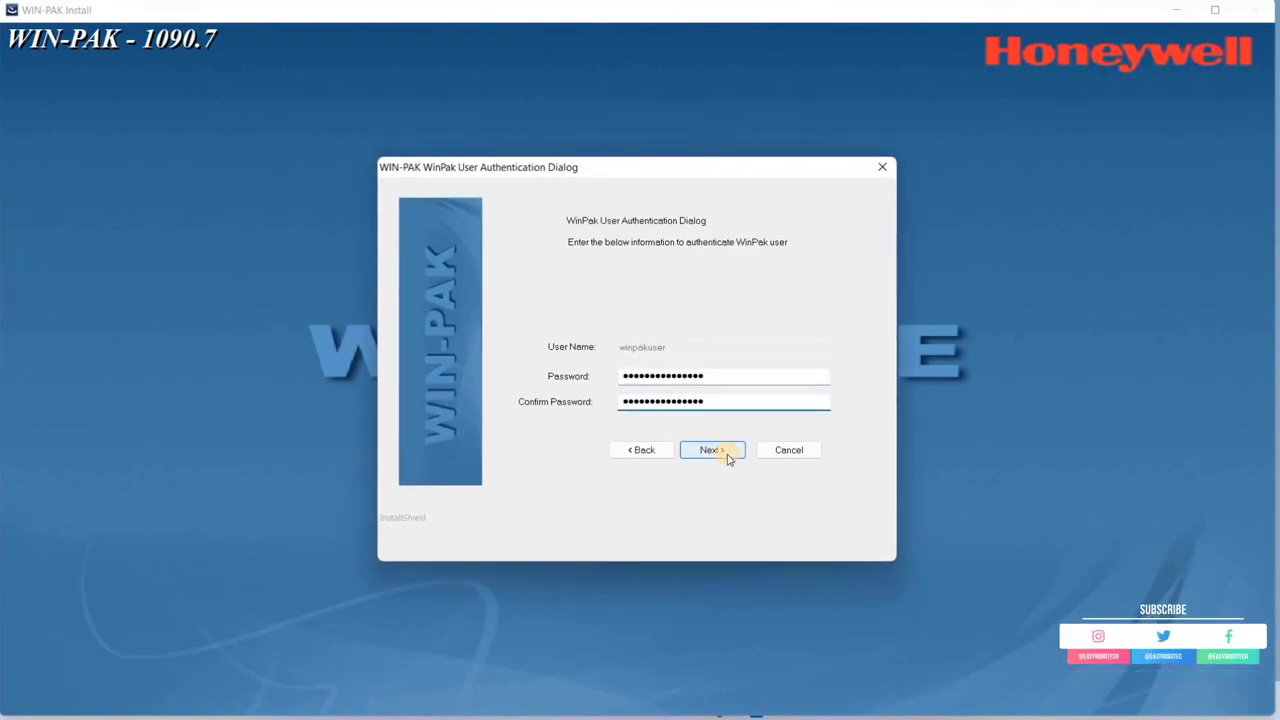
pyautogui.click(710, 448)
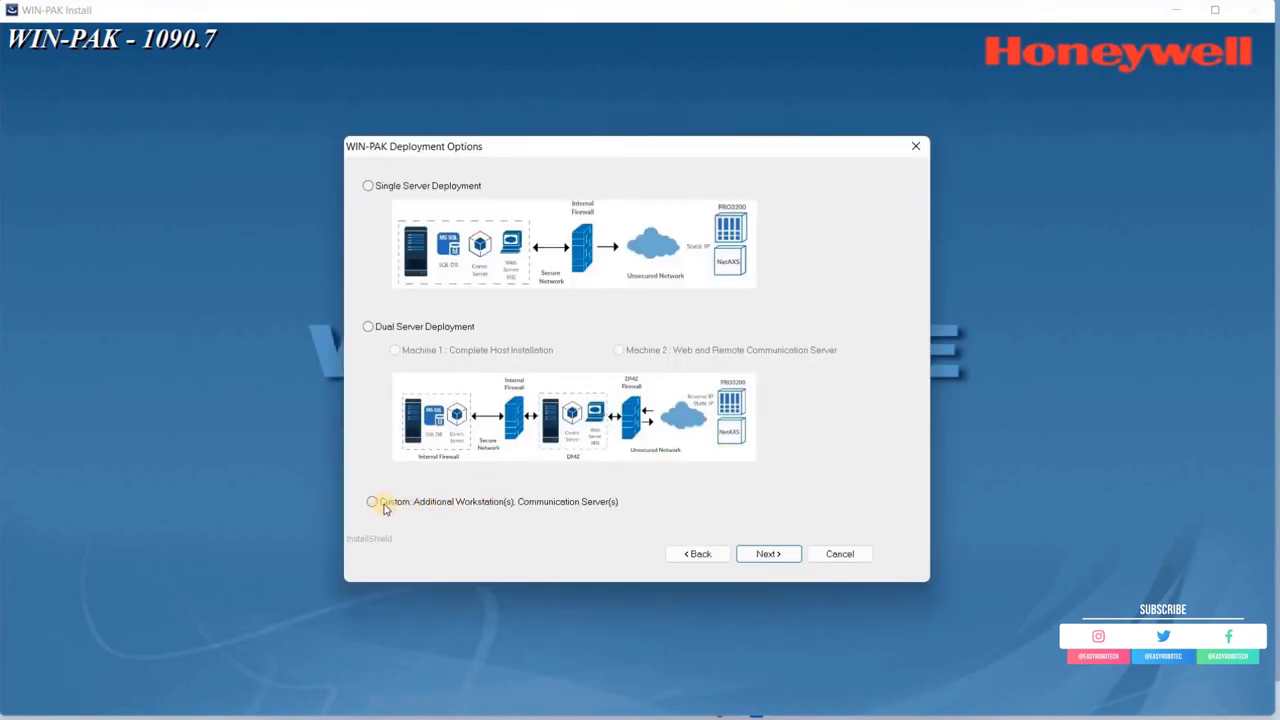
# - Choose the Custom additional-workstation deployment with the User Interface Only setup type
pyautogui.click(372, 500)
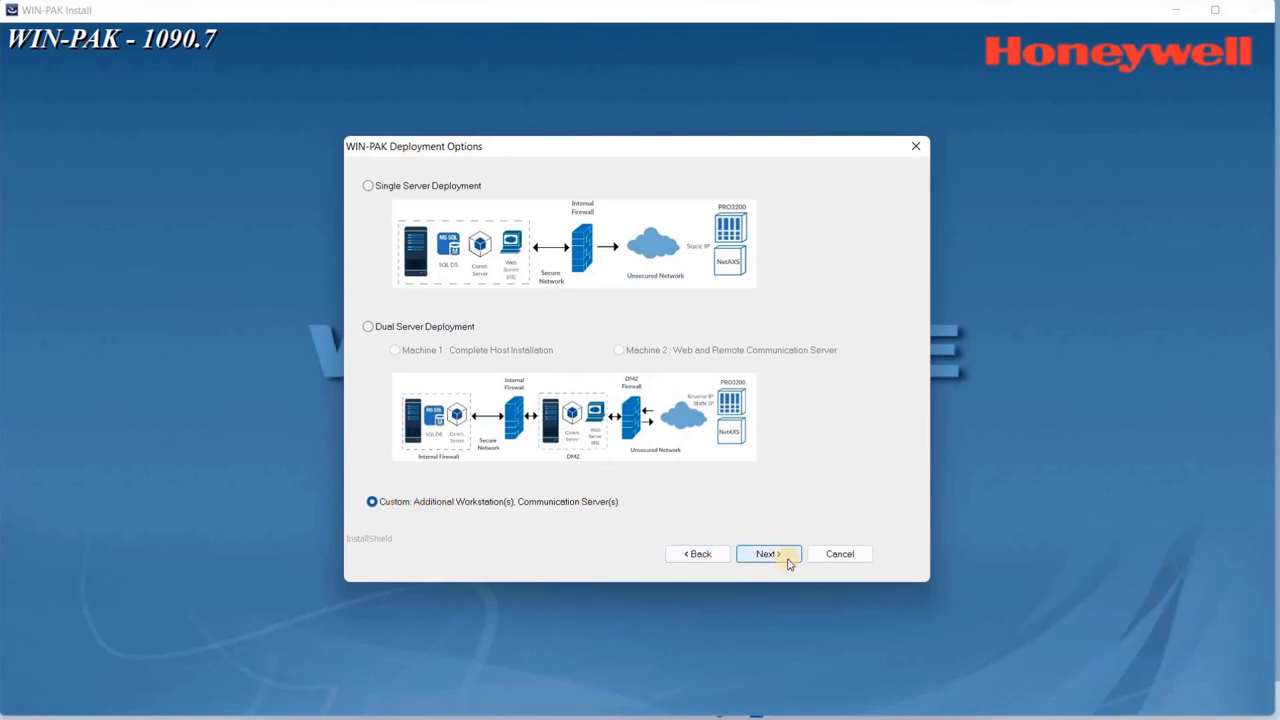
pyautogui.click(768, 552)
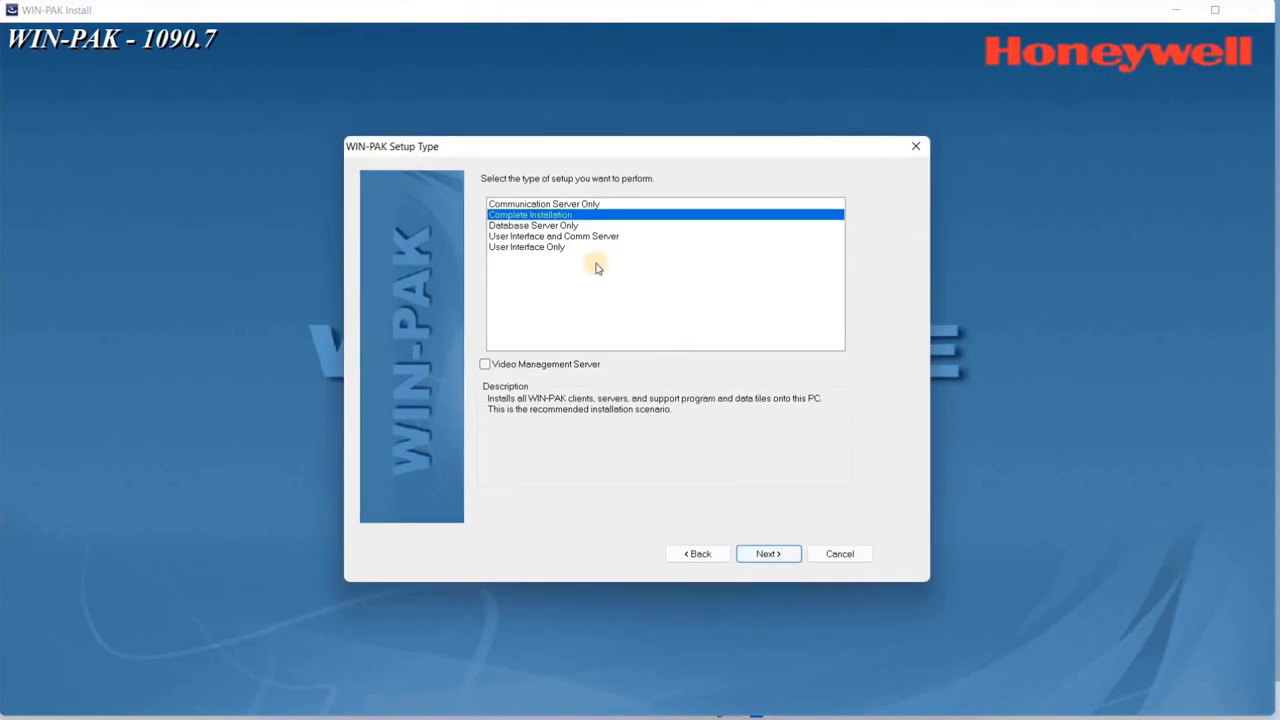
pyautogui.moveTo(564, 252)
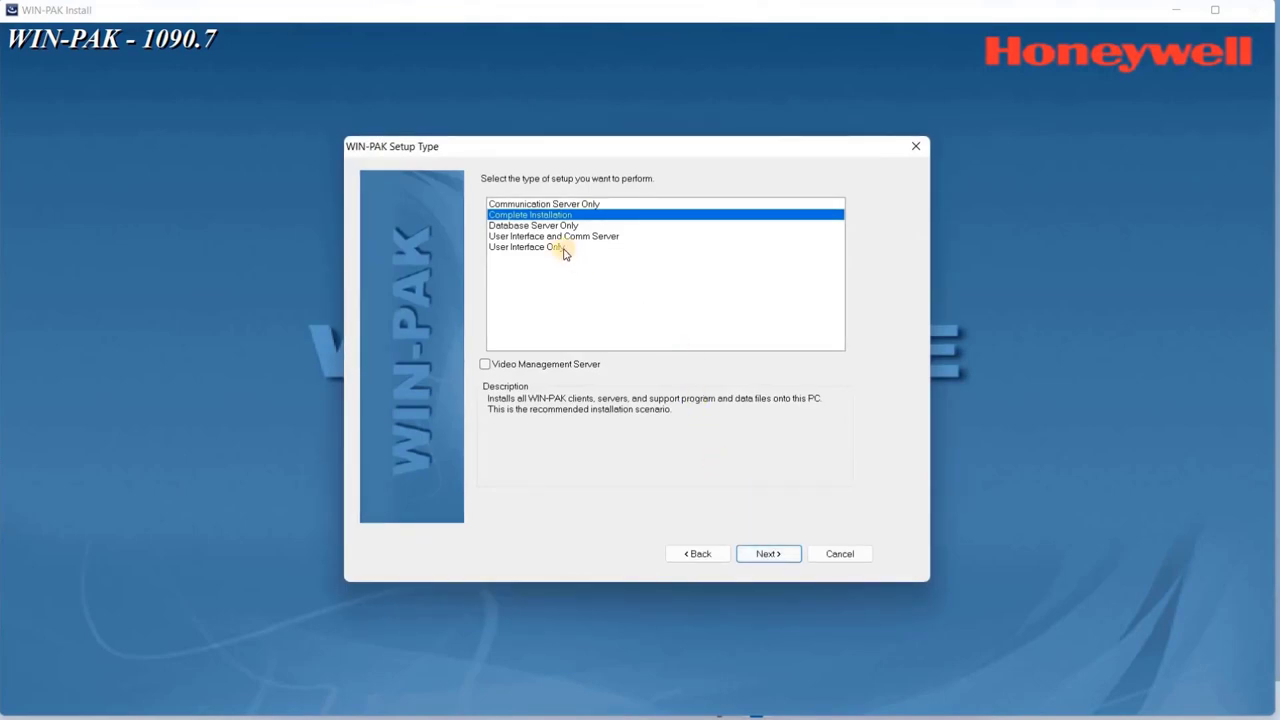
pyautogui.click(528, 248)
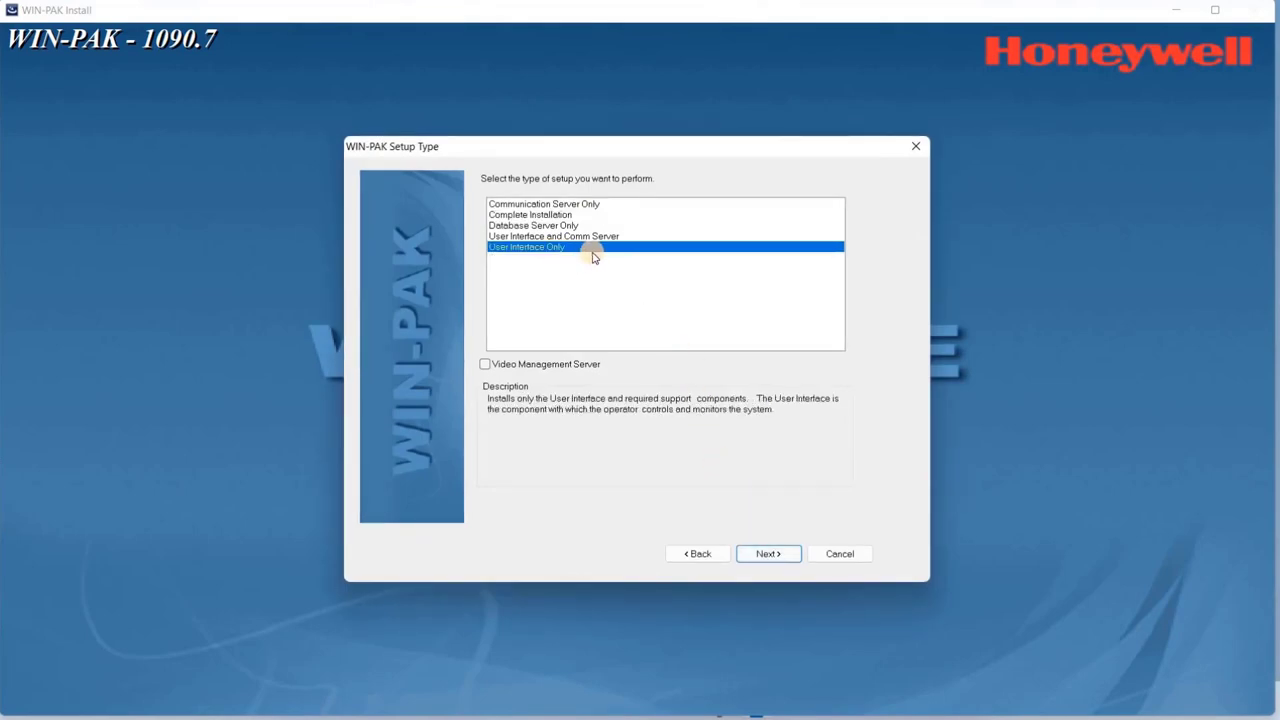
pyautogui.moveTo(790, 560)
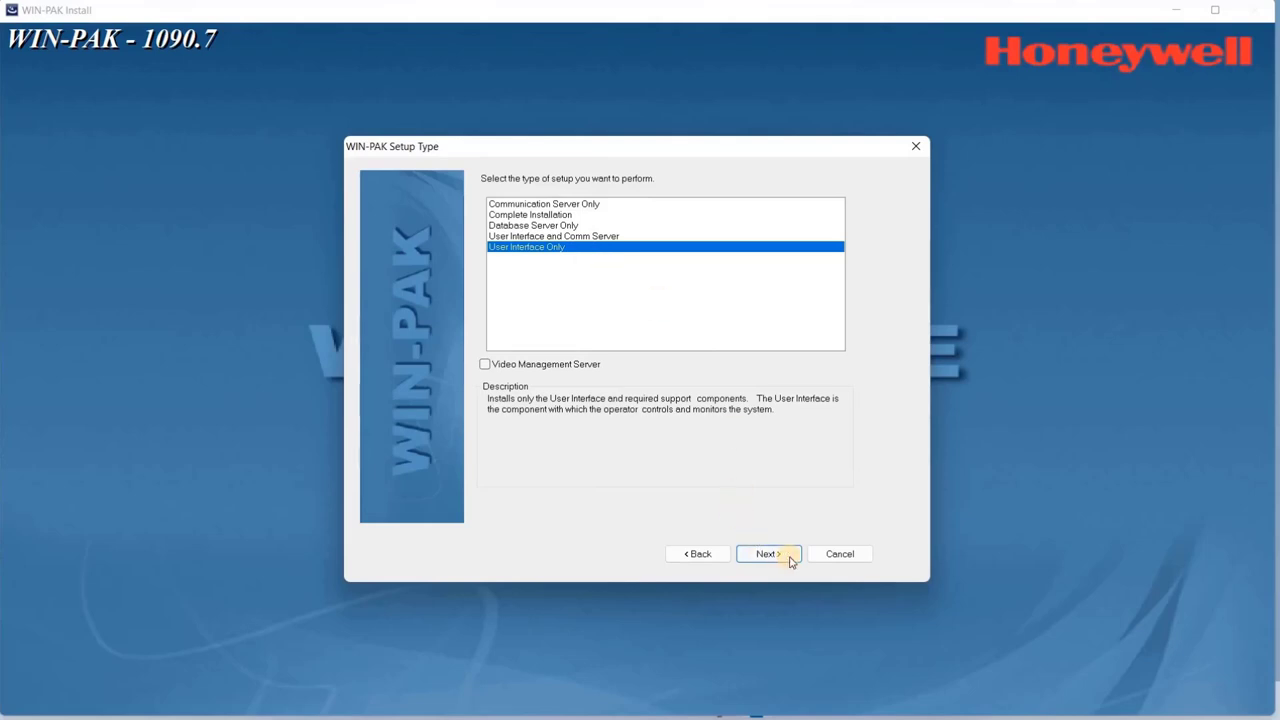
pyautogui.click(768, 552)
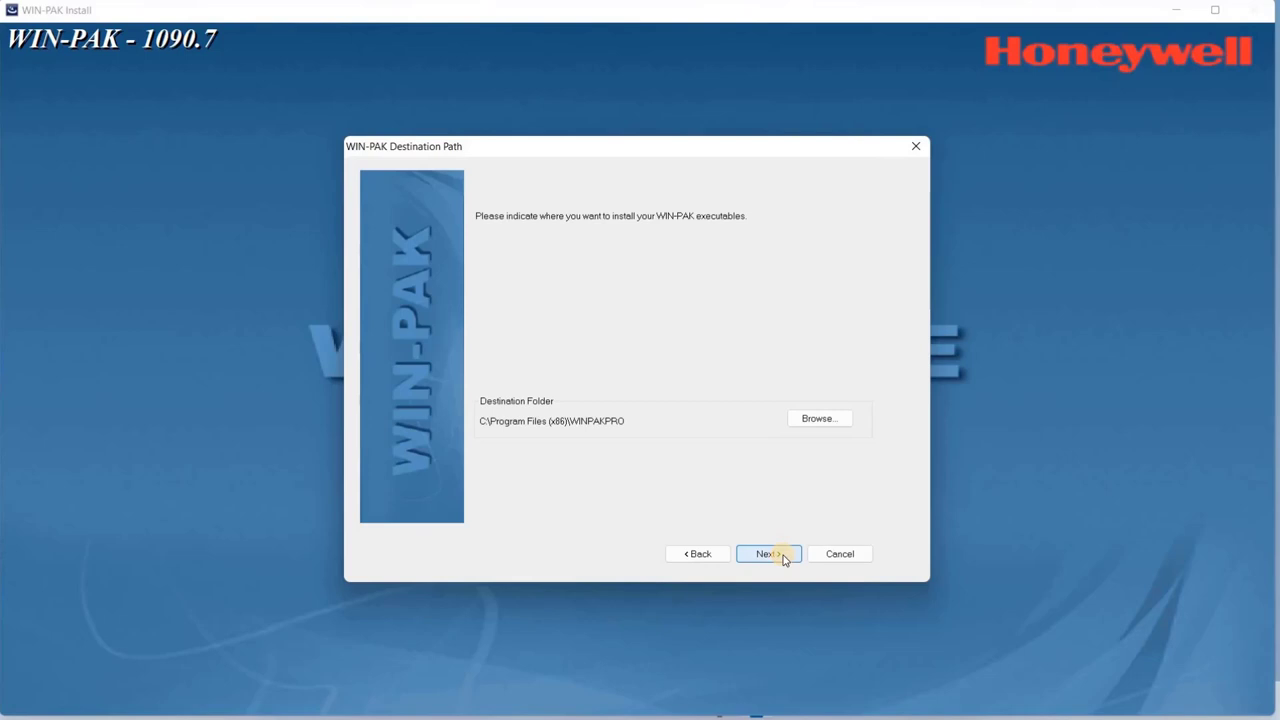
# - Accept the default executables, language, sound and wallpaper folders and allow desktop icons
pyautogui.click(768, 552)
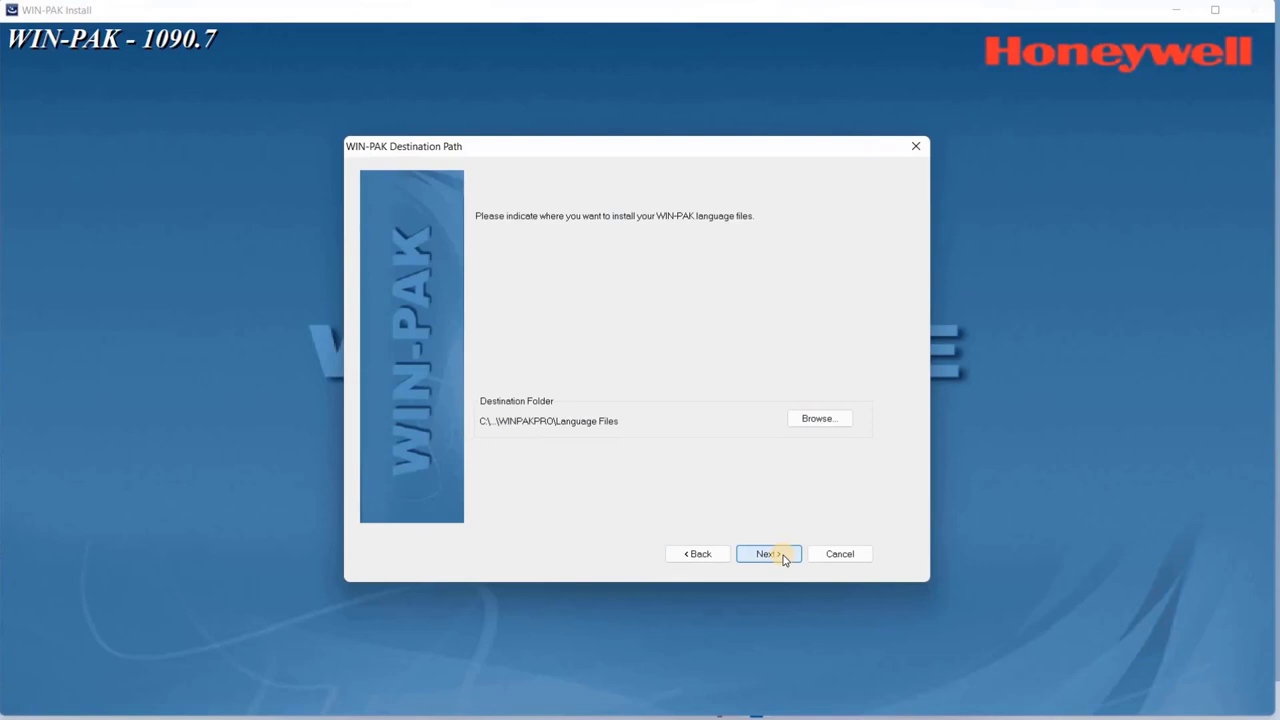
pyautogui.click(768, 552)
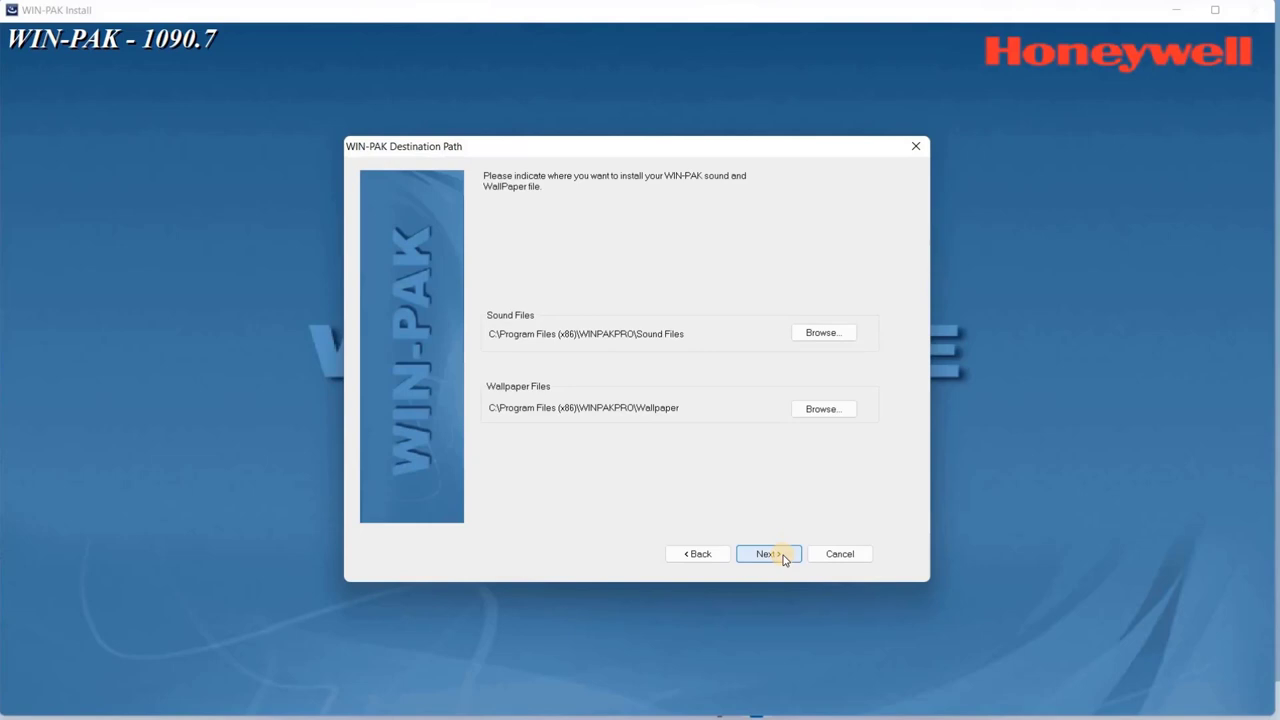
pyautogui.moveTo(772, 528)
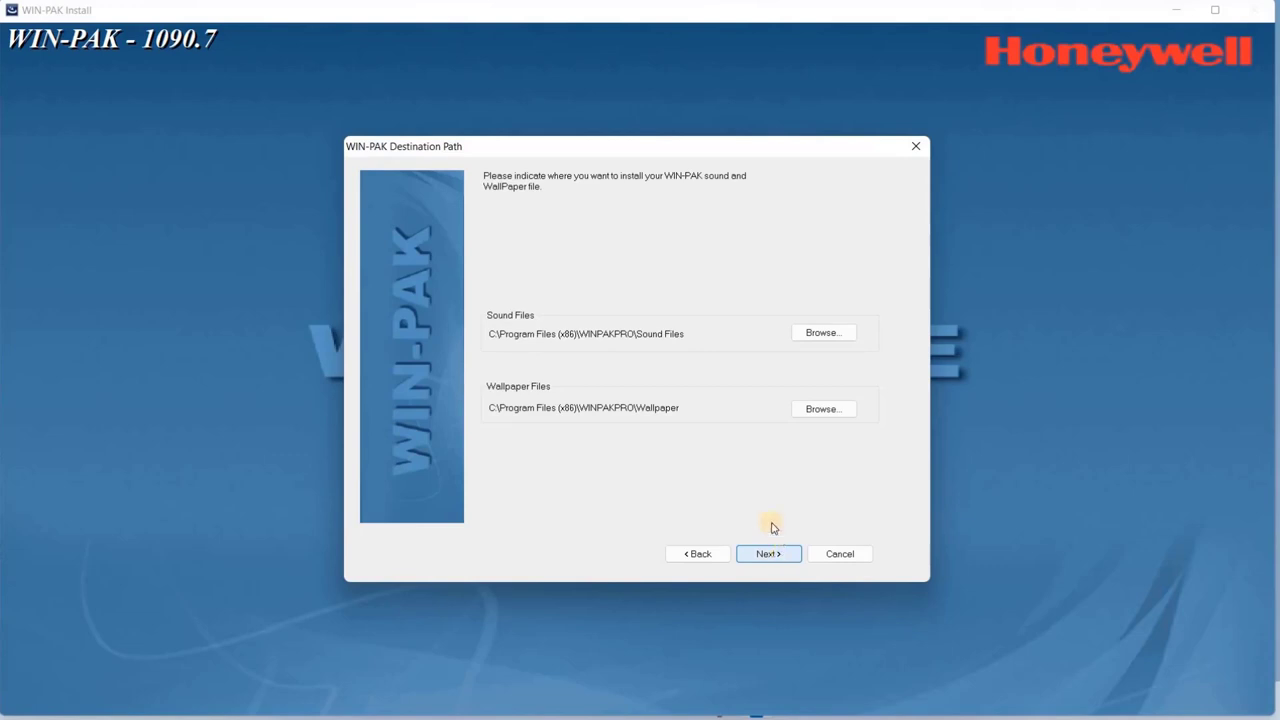
pyautogui.click(768, 552)
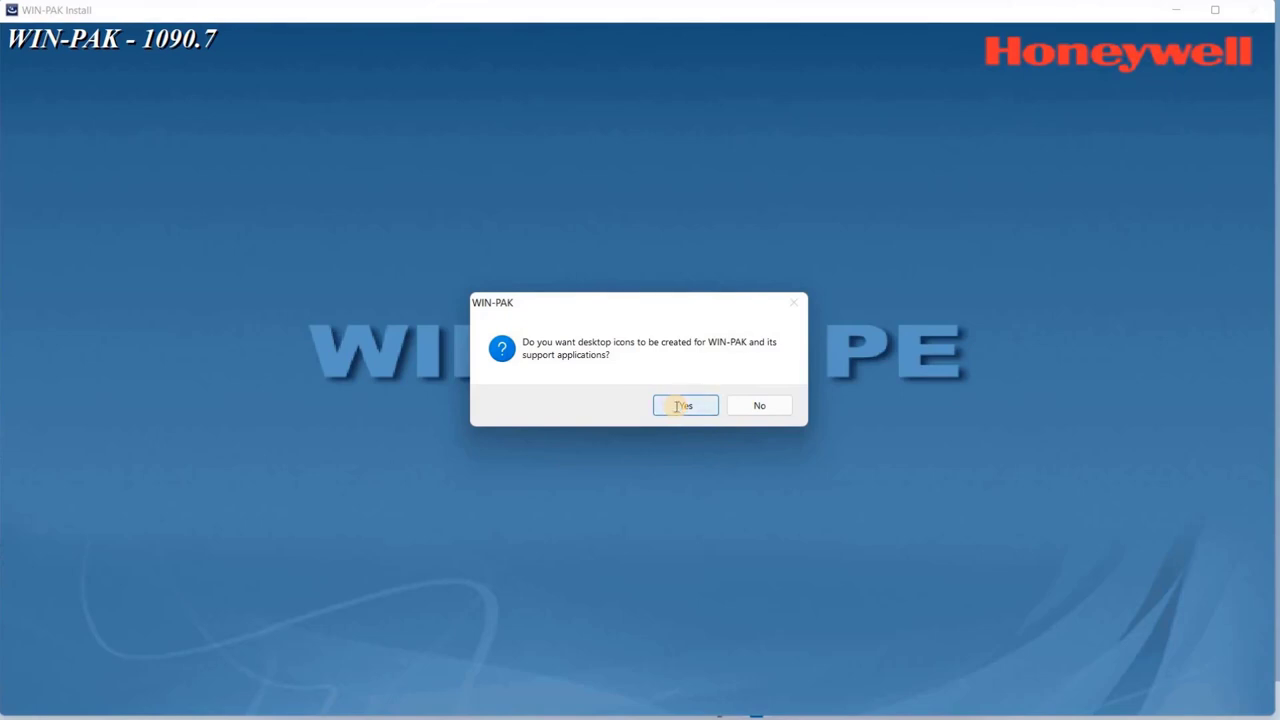
pyautogui.click(684, 404)
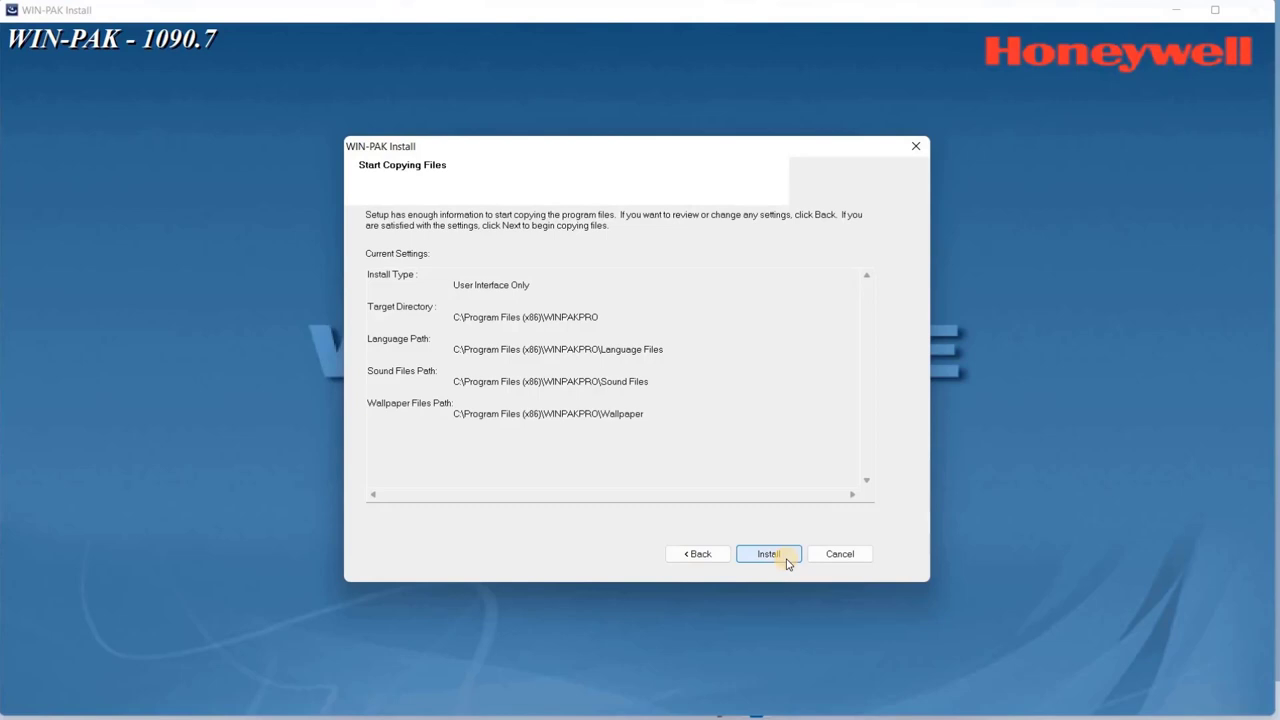
# - Begin copying files from the Start Copying Files summary
pyautogui.click(768, 552)
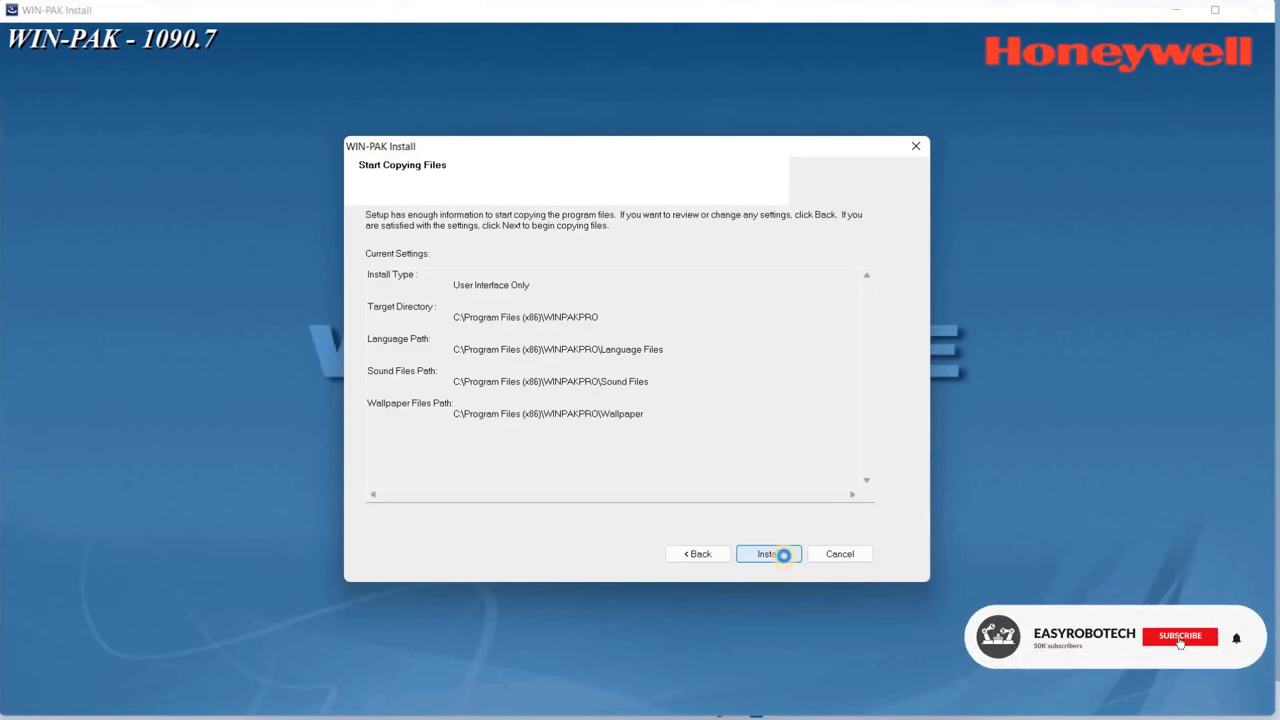
pyautogui.click(768, 552)
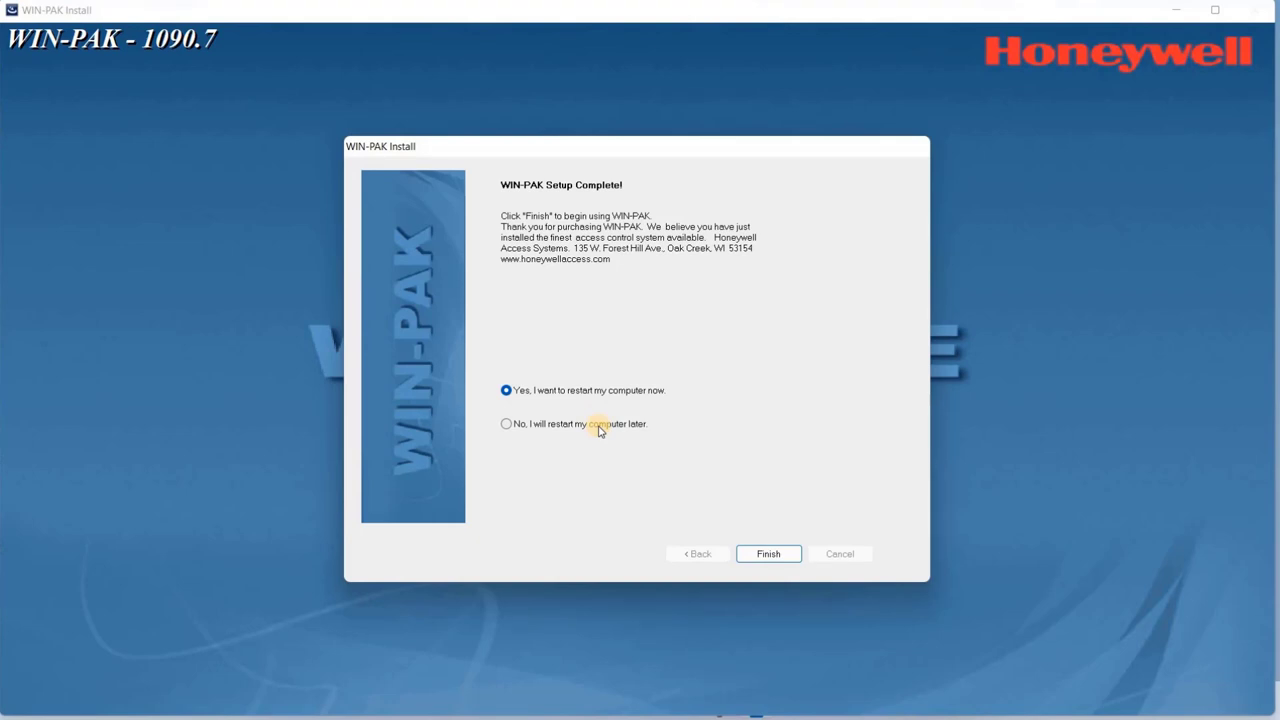
# - Finish setup with 'No, I will restart my computer later' selected
pyautogui.click(506, 424)
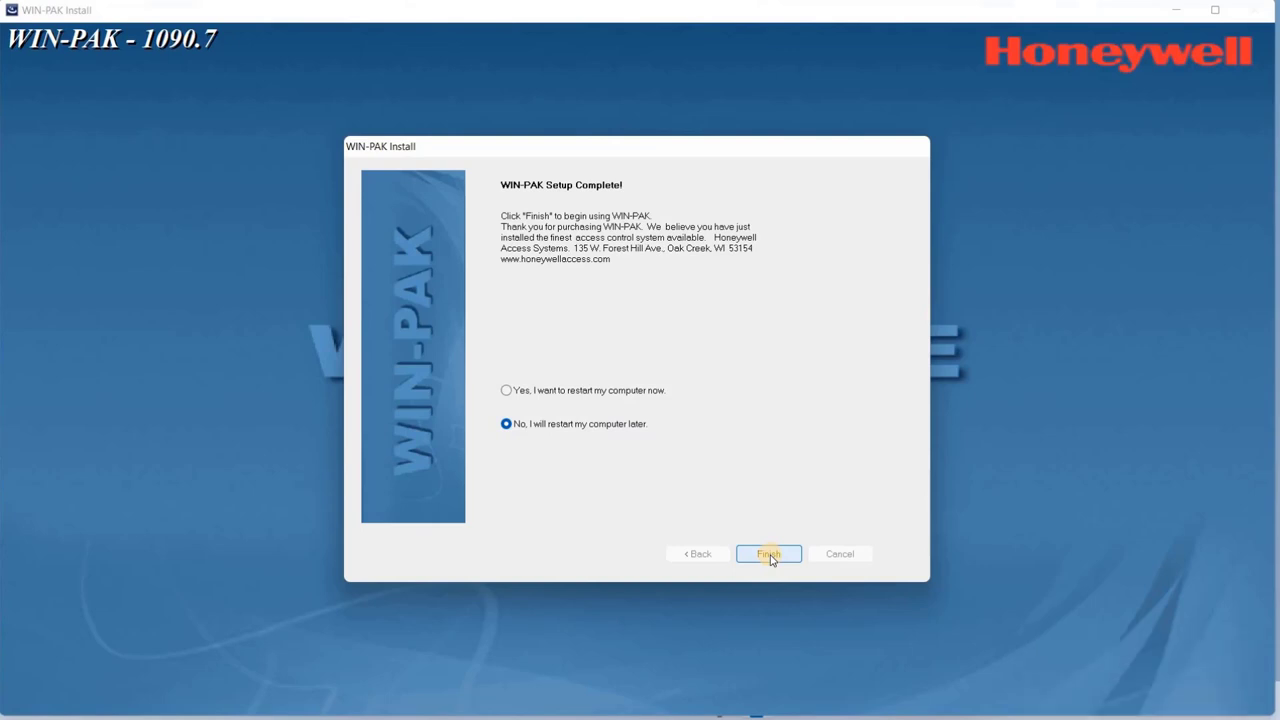
pyautogui.click(768, 552)
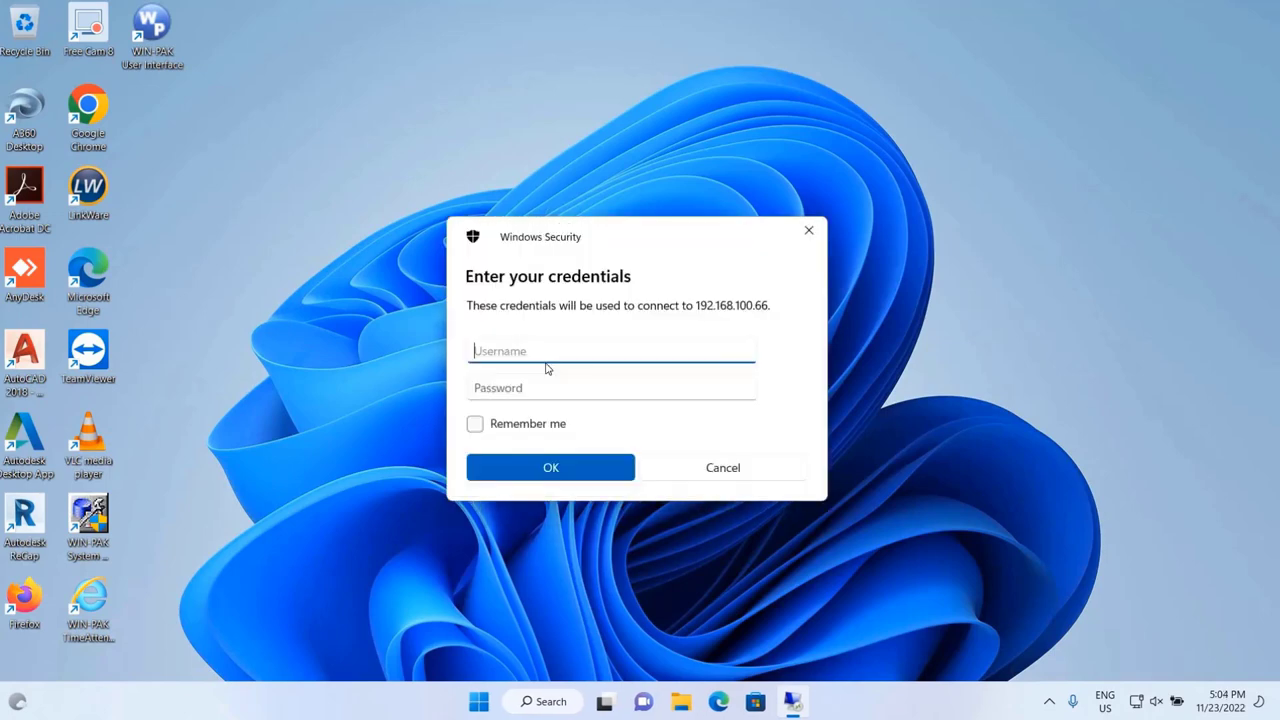
# - Submit credentials for 192.168.100.66 and connect despite the certificate warning
pyautogui.click(550, 468)
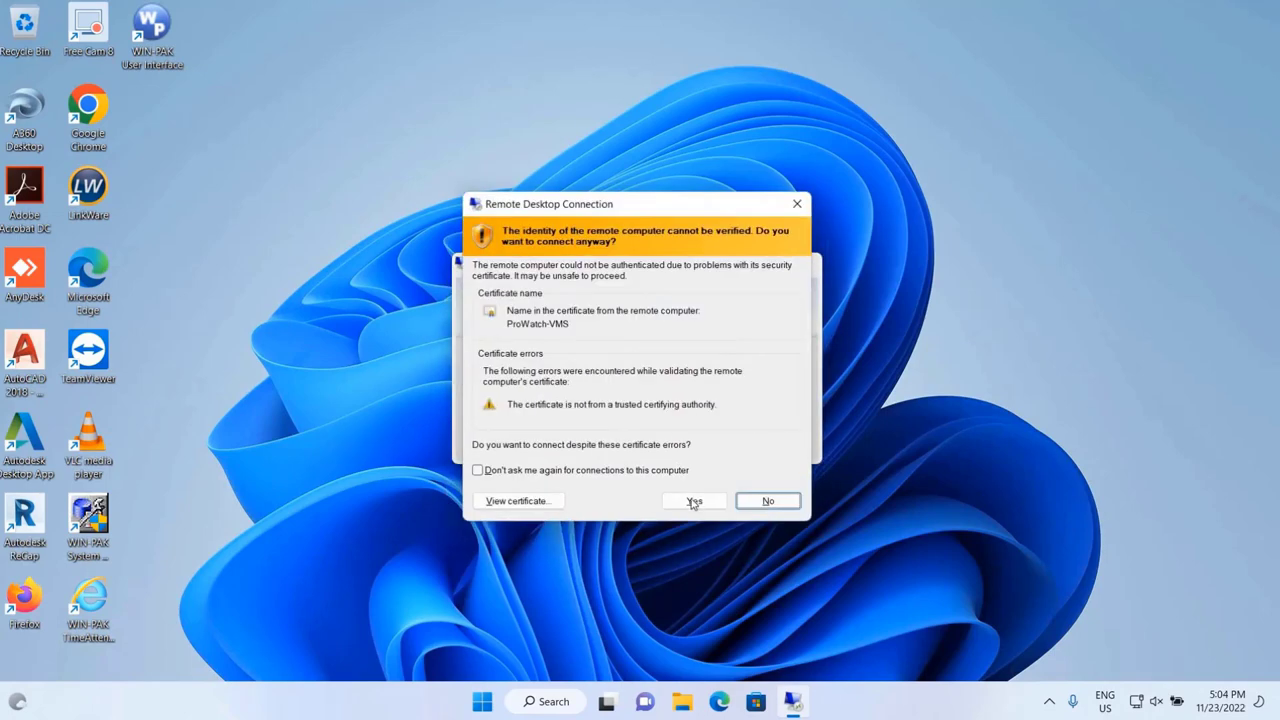
pyautogui.click(694, 500)
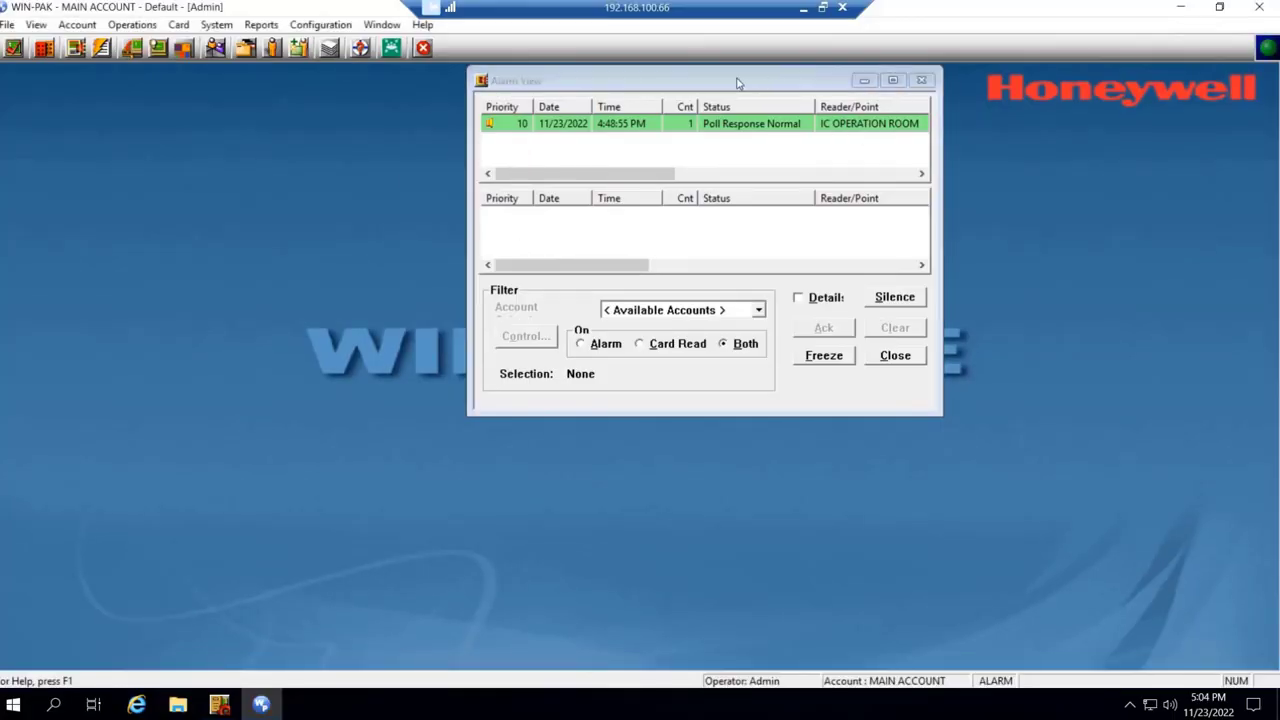
# - Move the Alarm View aside and open the Control Map listing OPERATION ROOM
pyautogui.moveTo(704, 80); pyautogui.dragTo(964, 102)
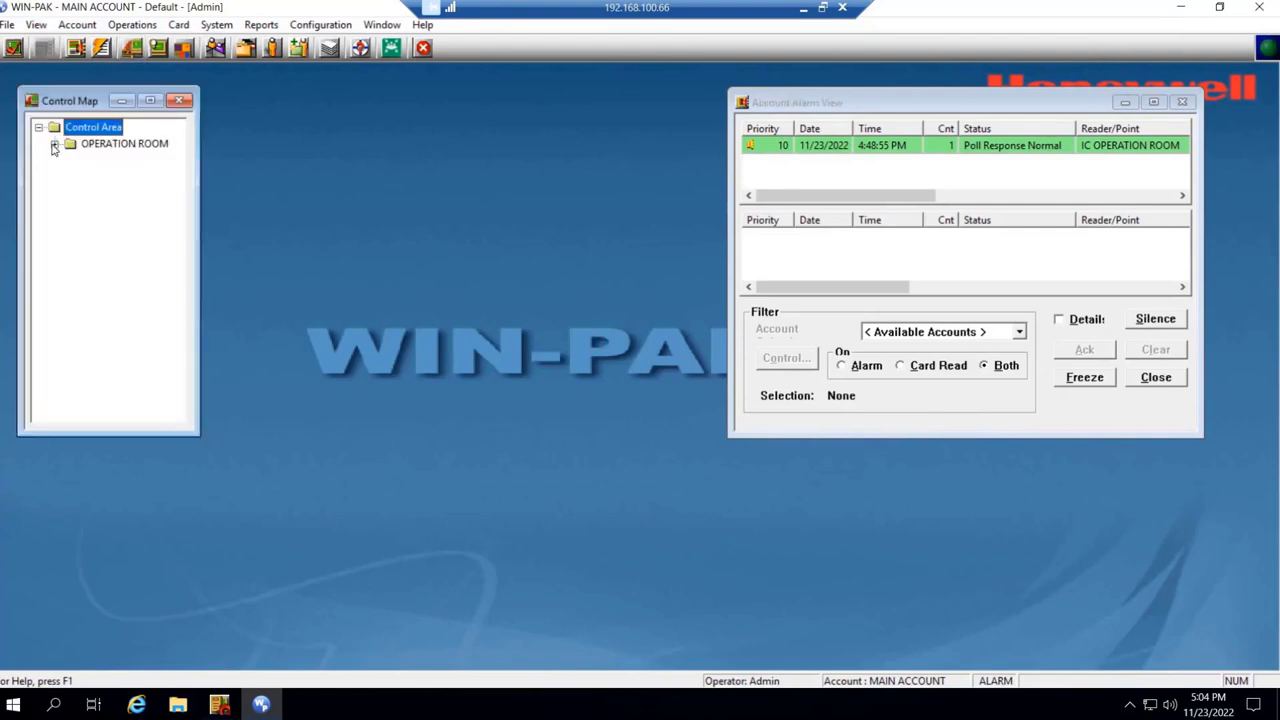
pyautogui.click(56, 144)
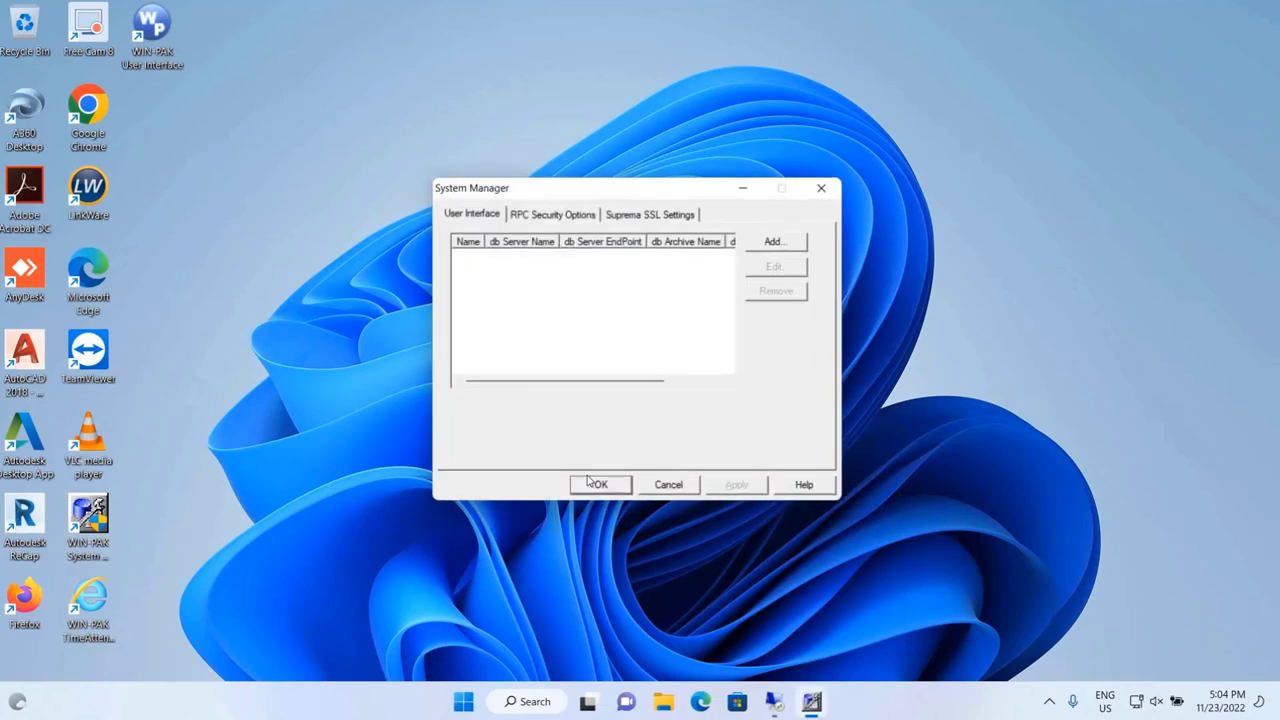
pyautogui.moveTo(768, 244)
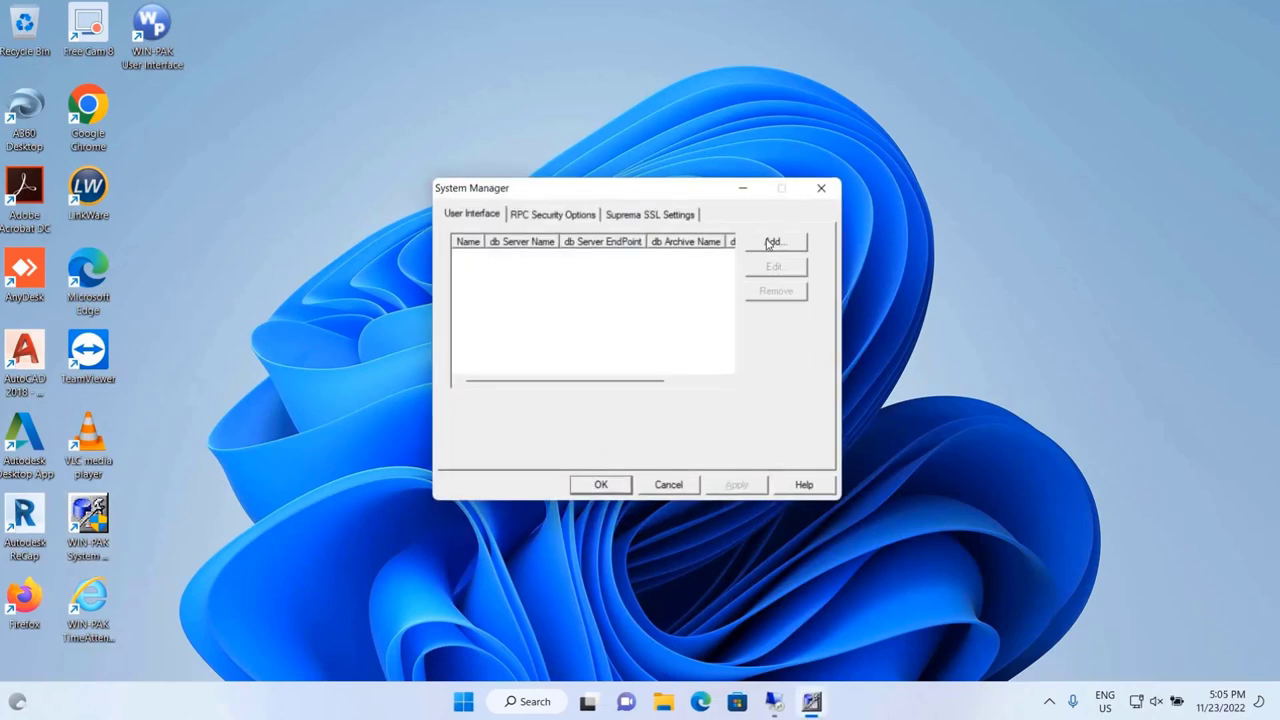
# - Add a server entry 'winpak' with database and archive node 192.168.100.66, endpoints 5555/5556
pyautogui.click(776, 240)
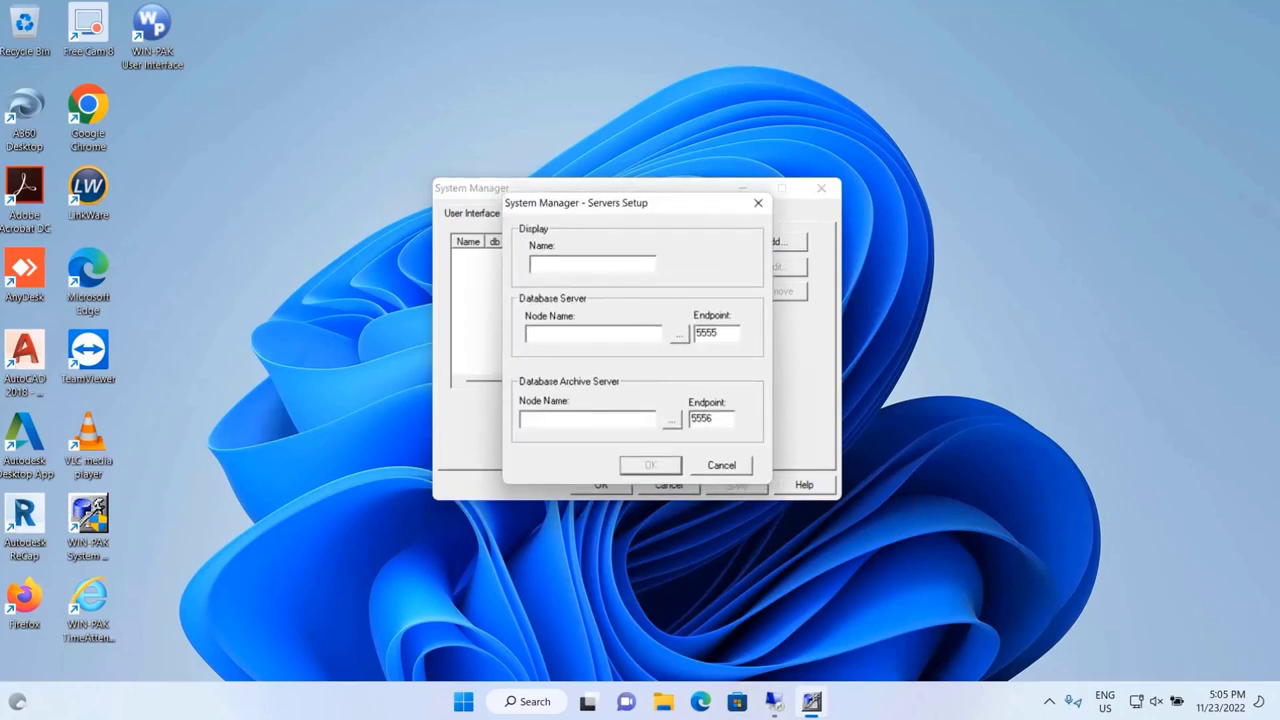
pyautogui.write('winp')
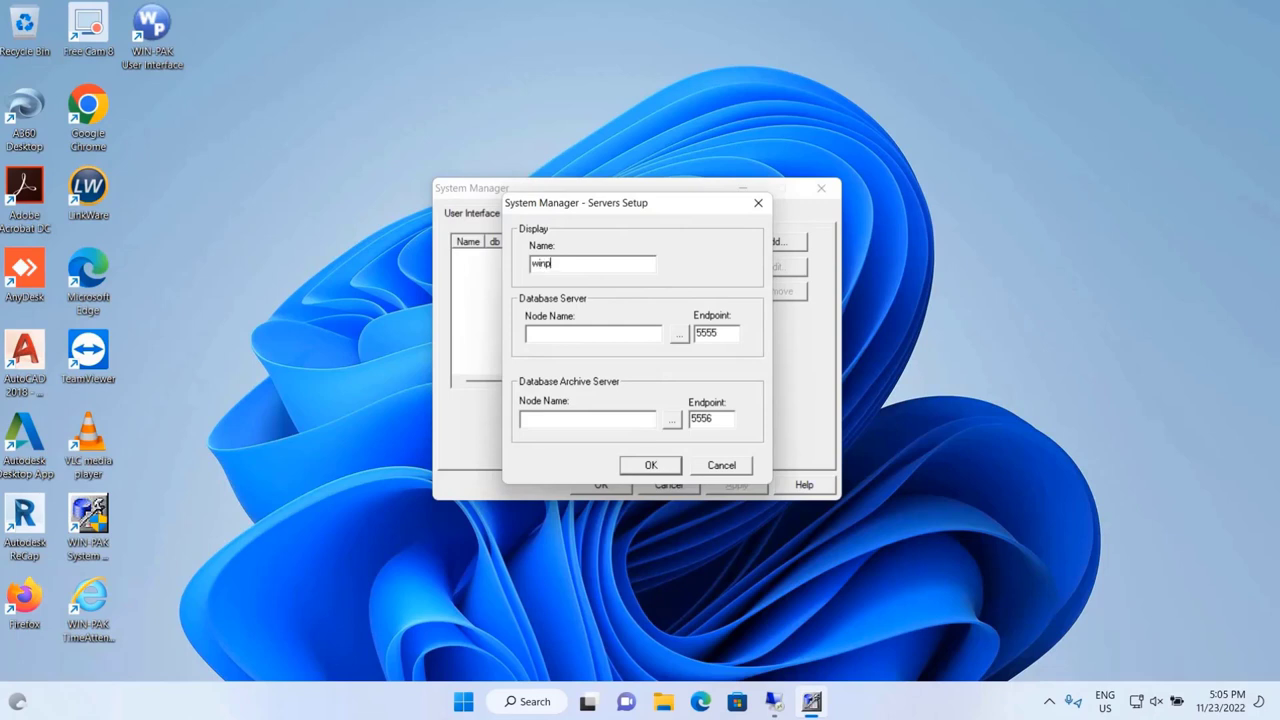
pyautogui.write('ak')
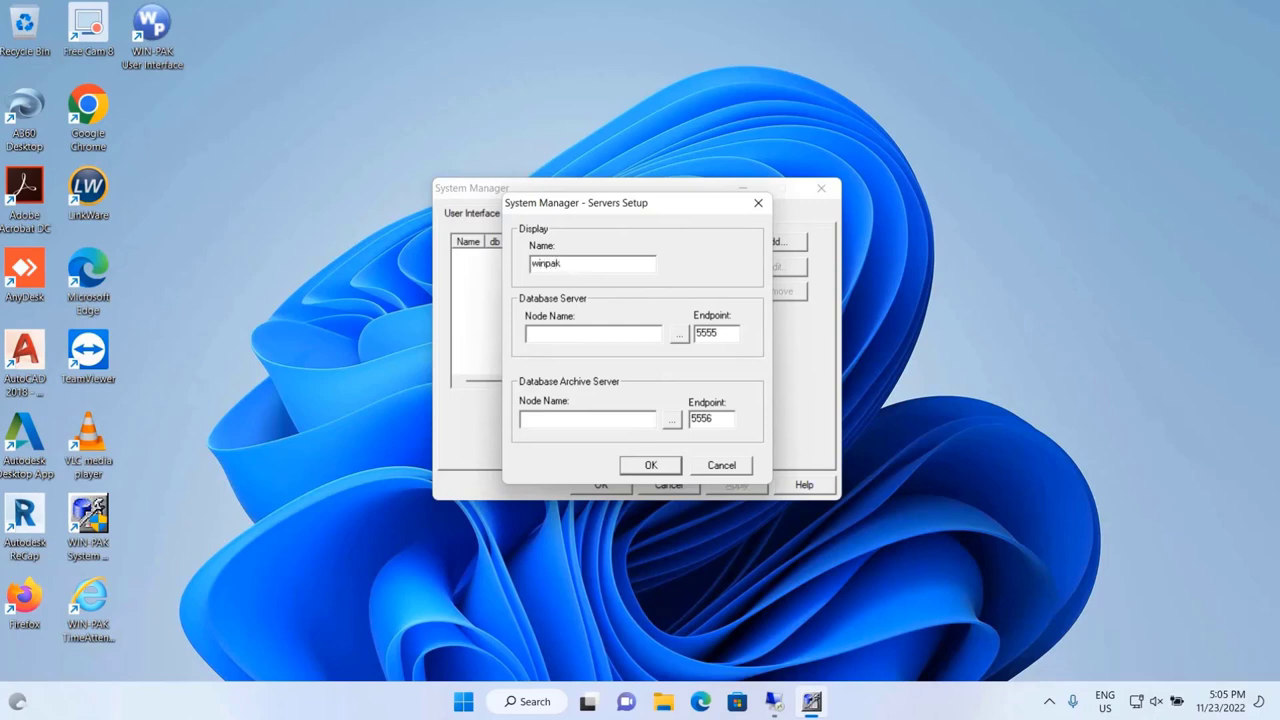
pyautogui.write('192.168.100.66')
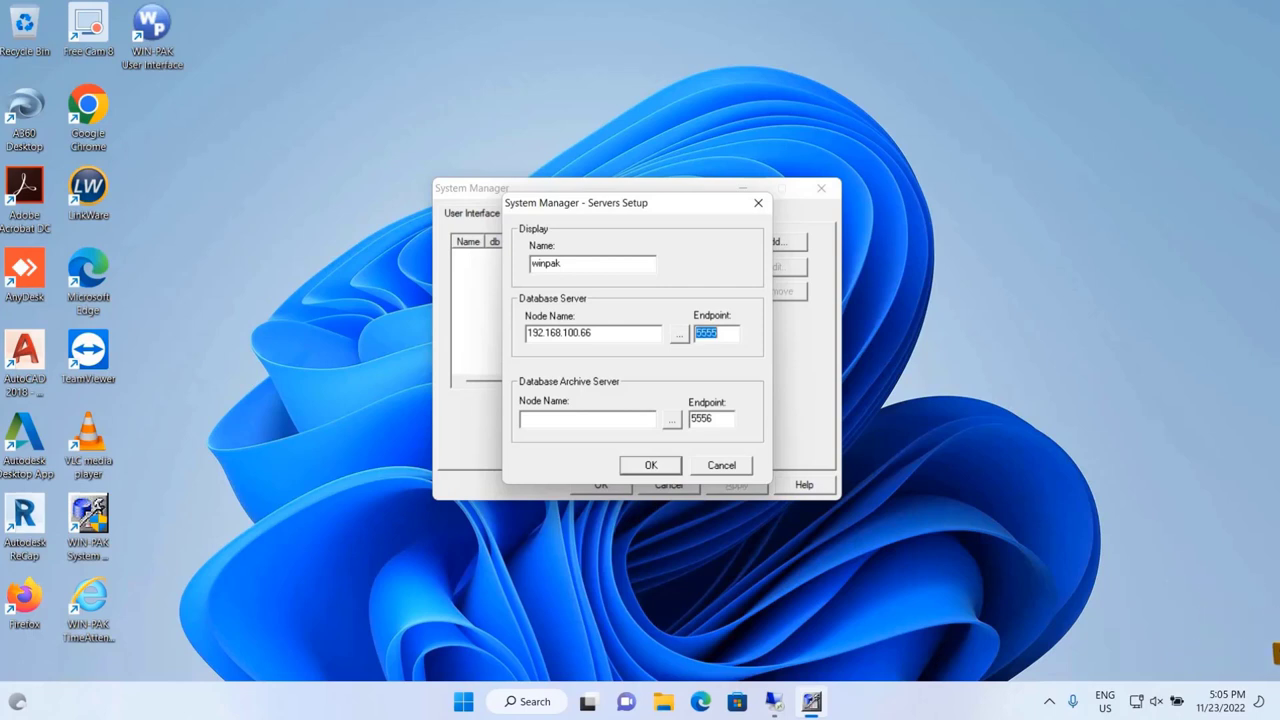
pyautogui.write('192.168.100.66')
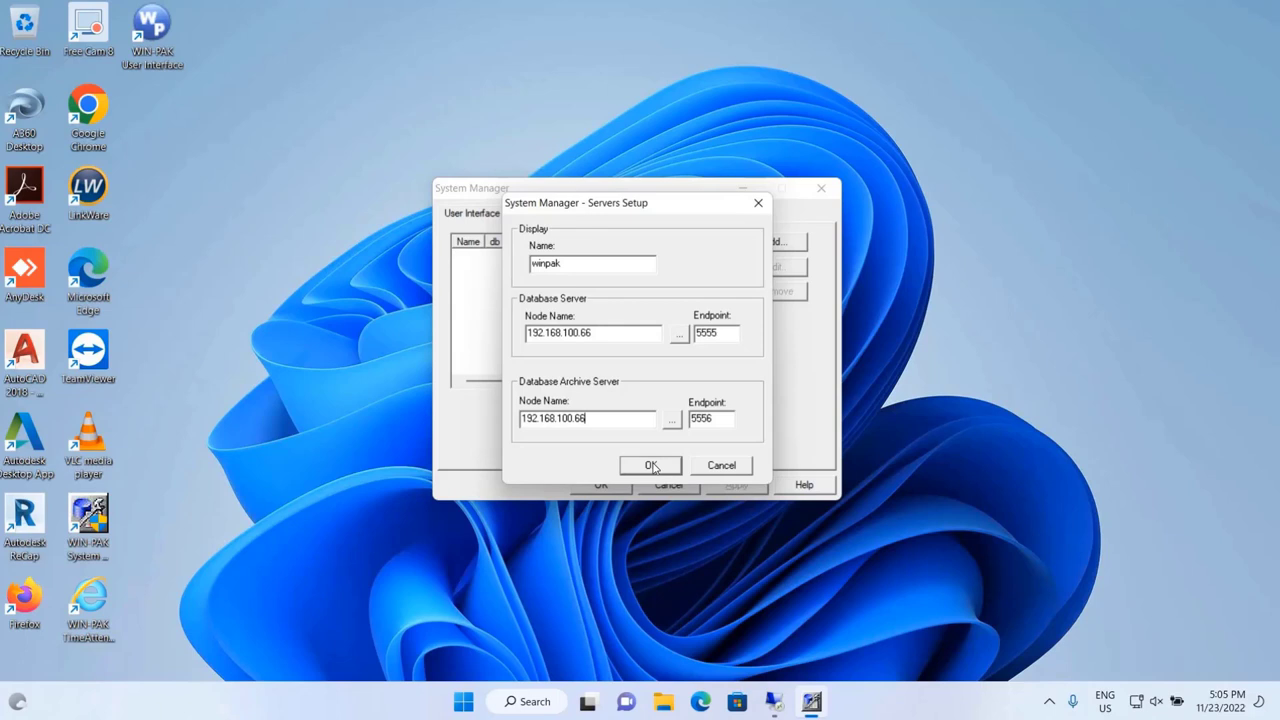
pyautogui.click(650, 464)
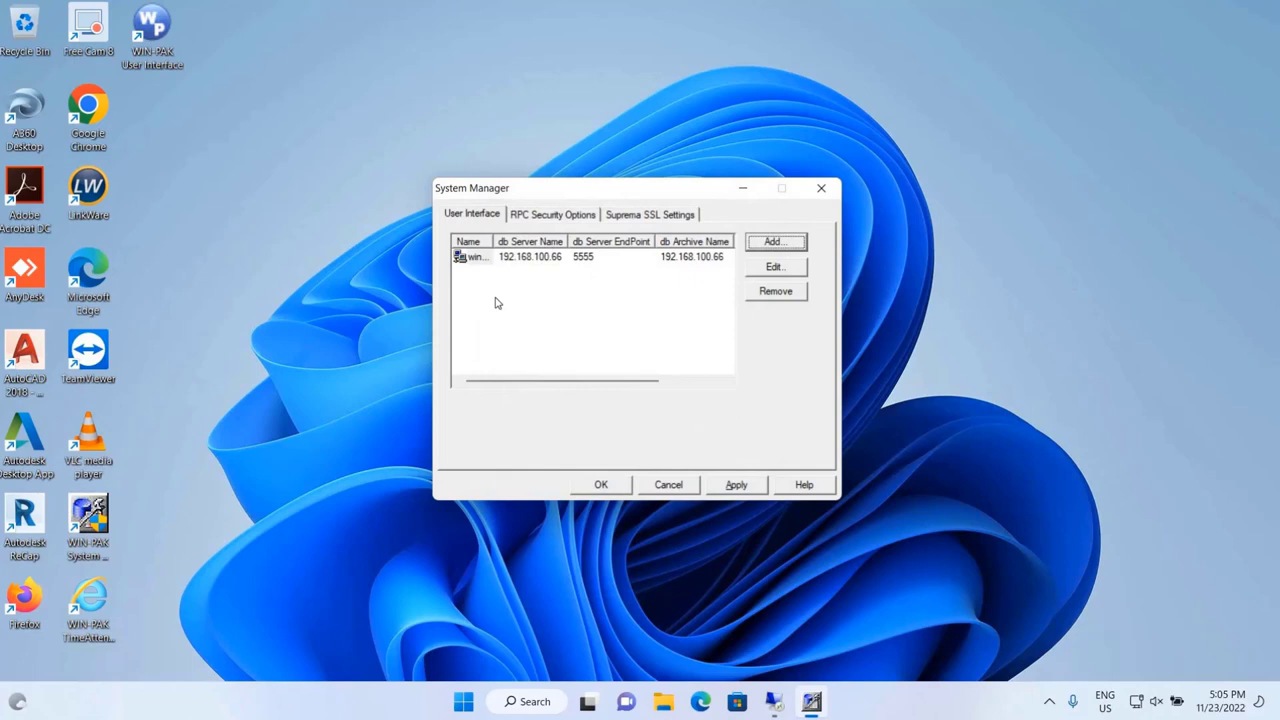
pyautogui.moveTo(514, 332)
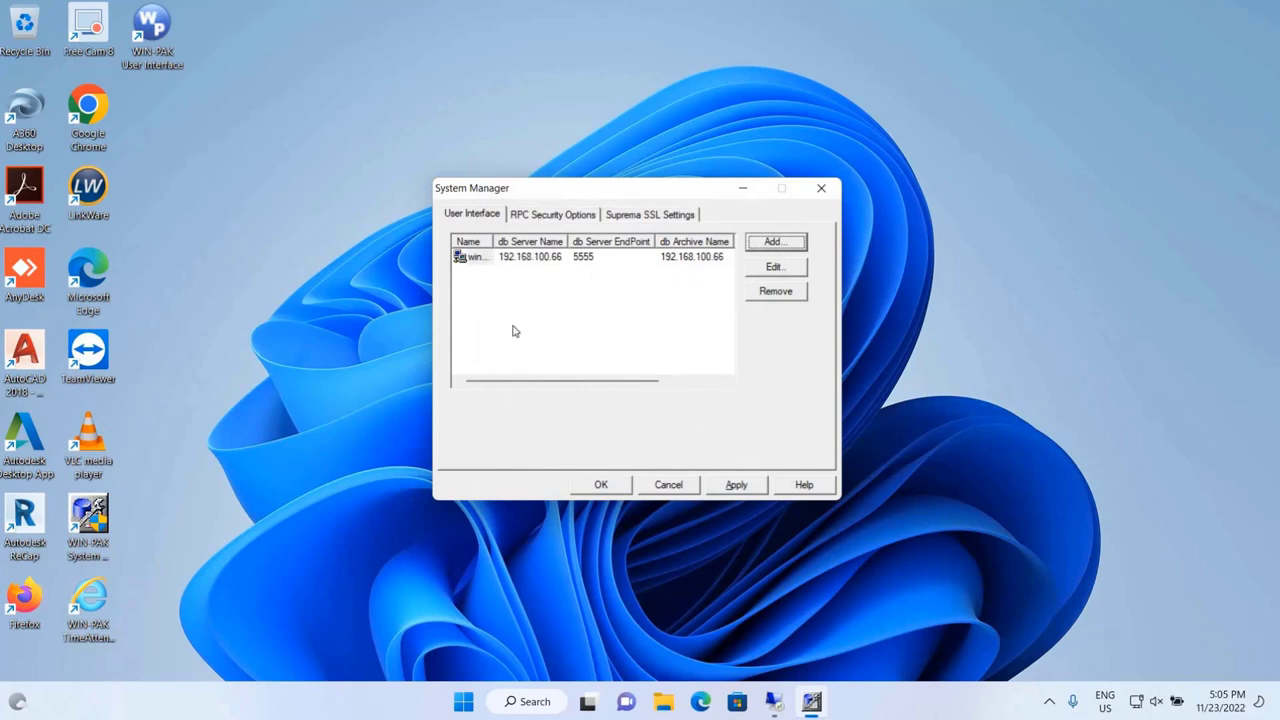
# - Set RPC security to WORKGROUP Environment with current machine IP 192.168.100.41 and apply
pyautogui.click(552, 212)
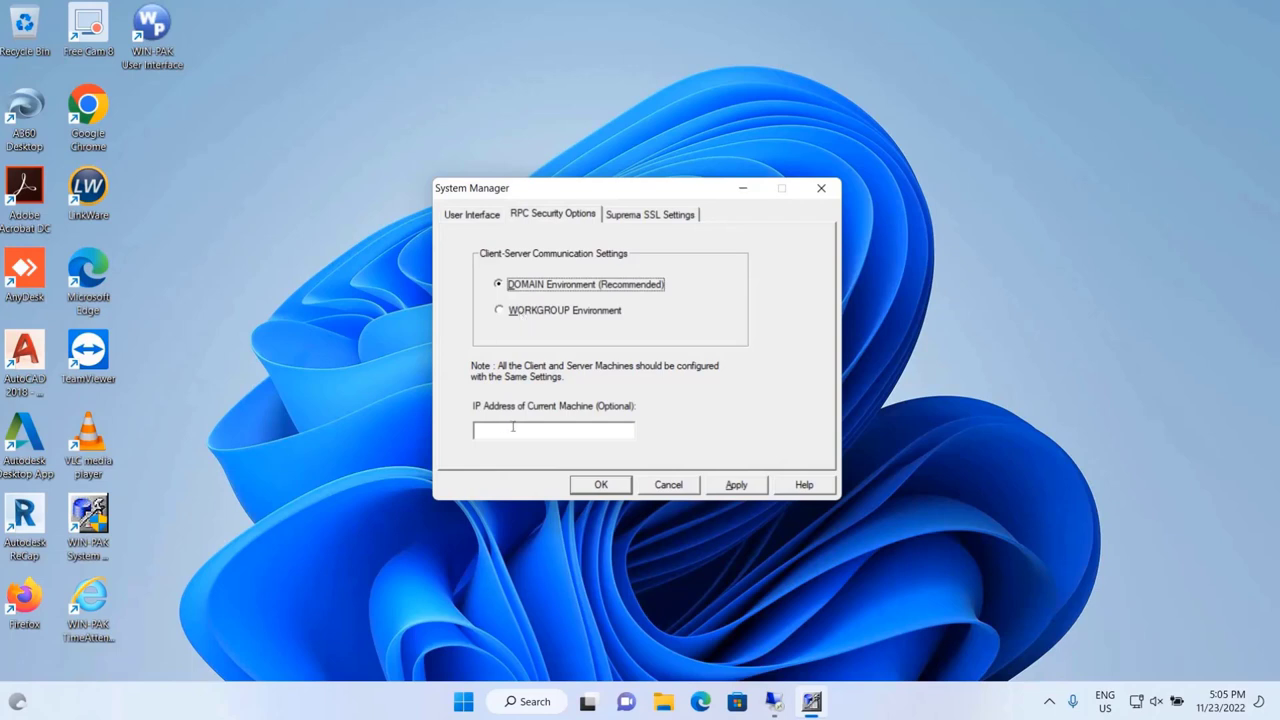
pyautogui.click(500, 308)
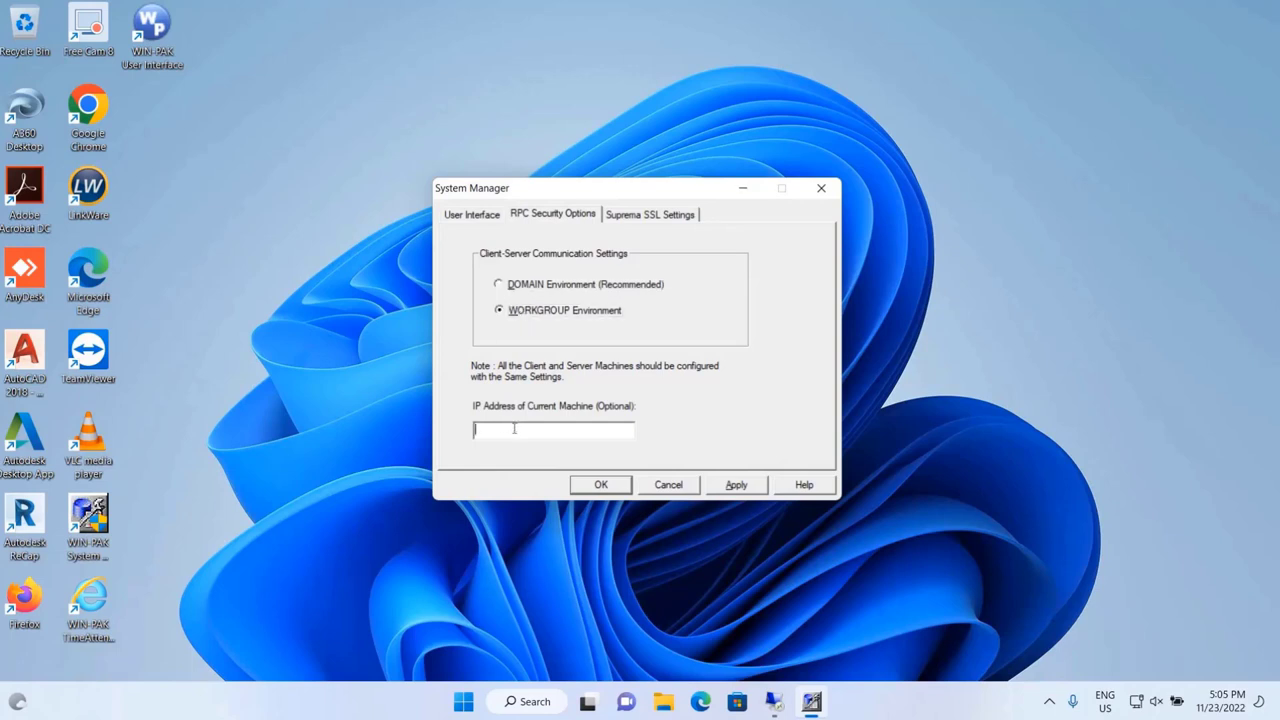
pyautogui.write('192')
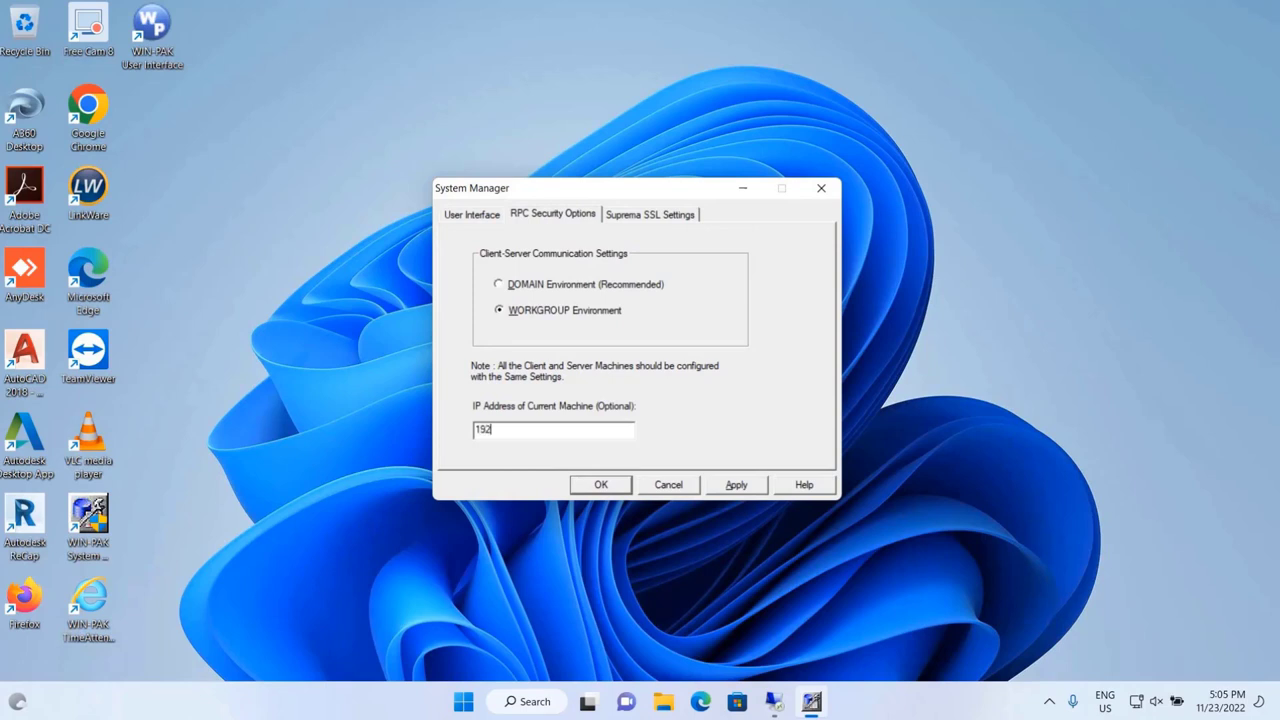
pyautogui.write('.168.100.4')
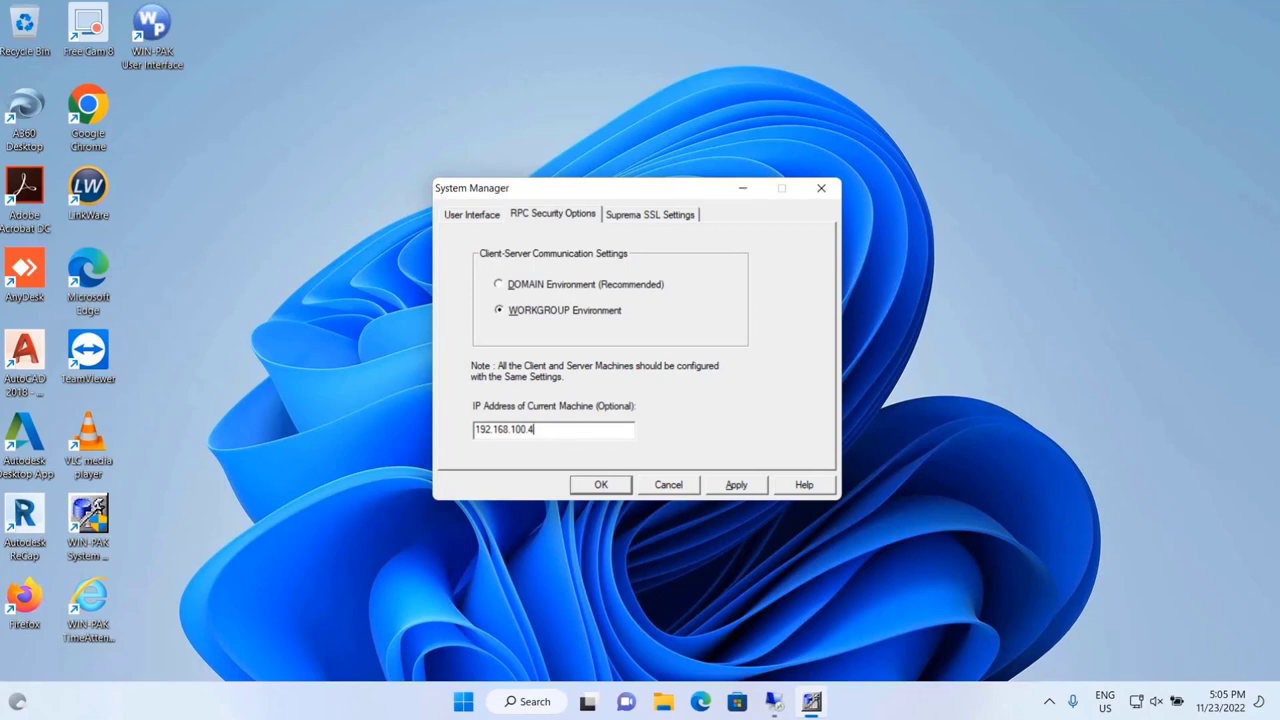
pyautogui.write('1')
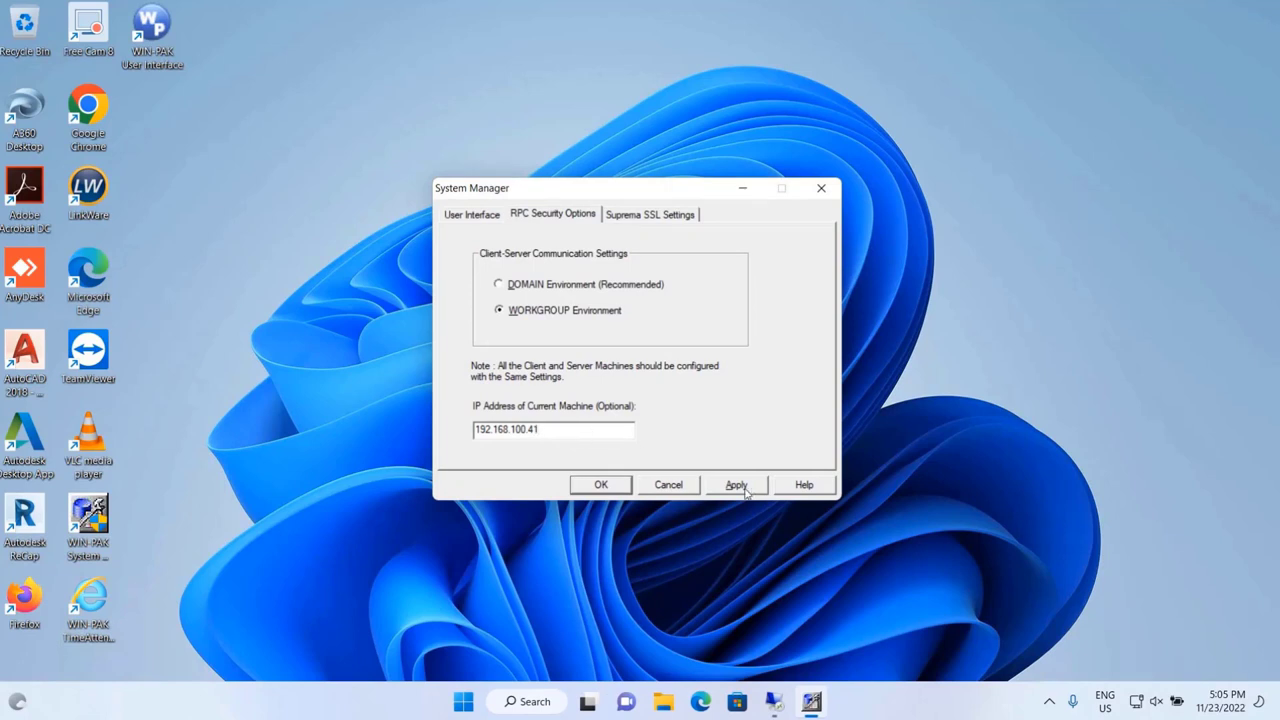
pyautogui.click(600, 484)
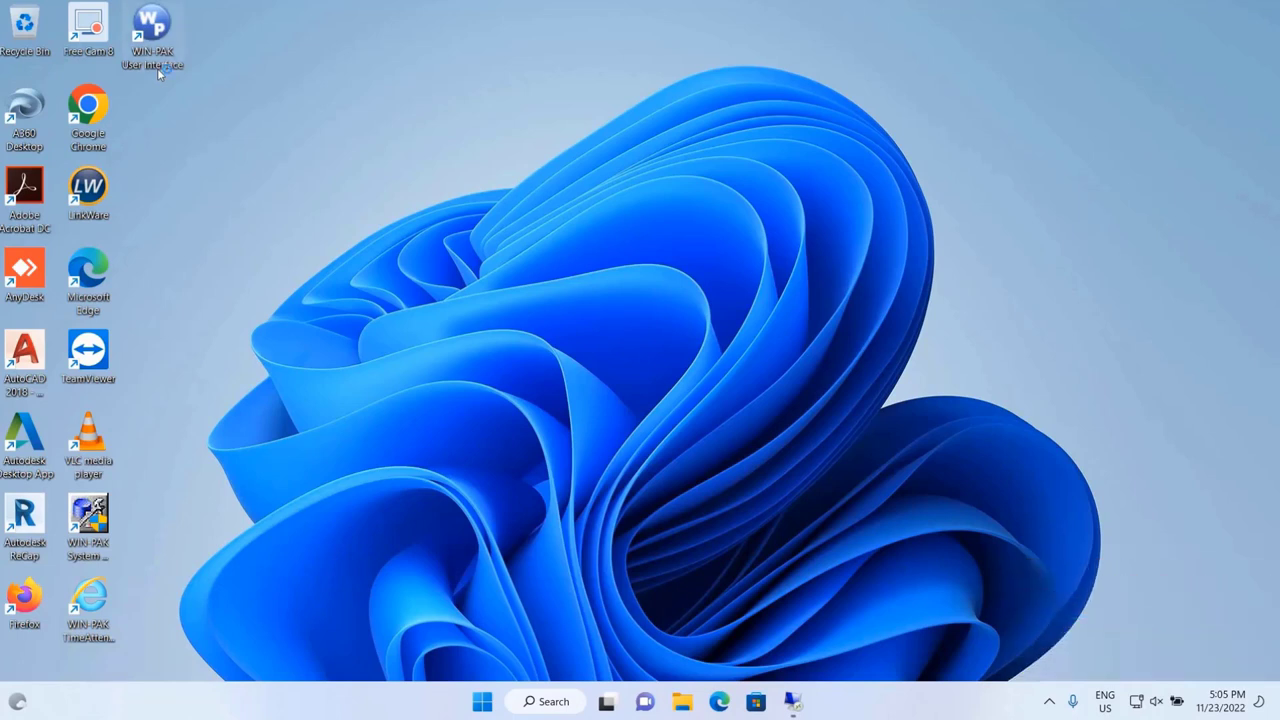
# - Launch the WIN-PAK client and connect to the server as admin with the password
pyautogui.doubleClick(152, 24)
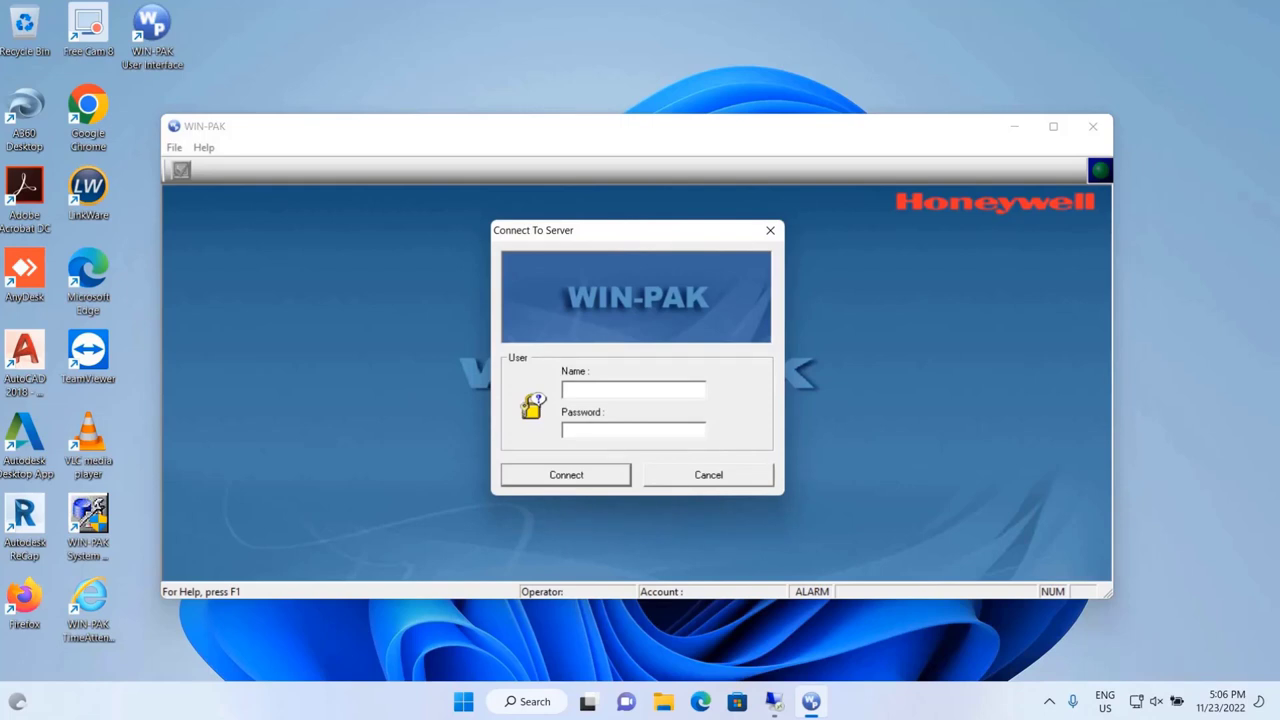
pyautogui.write('admin')
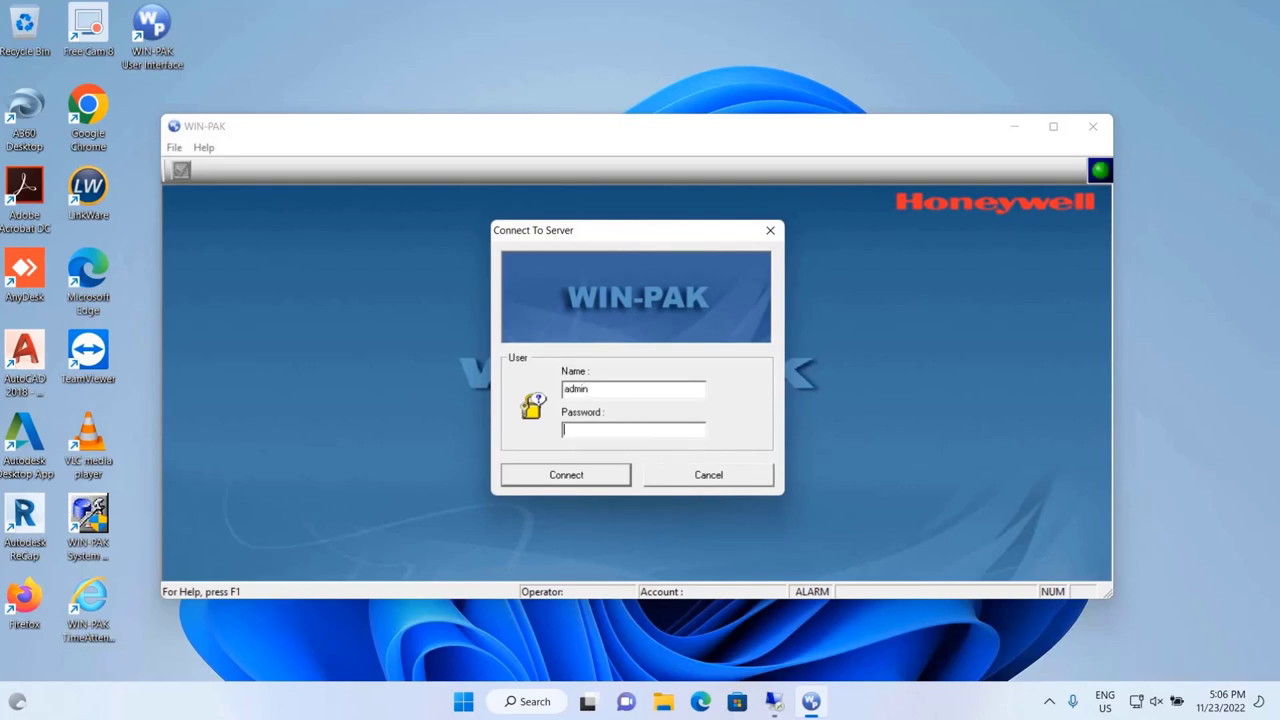
pyautogui.write('****')
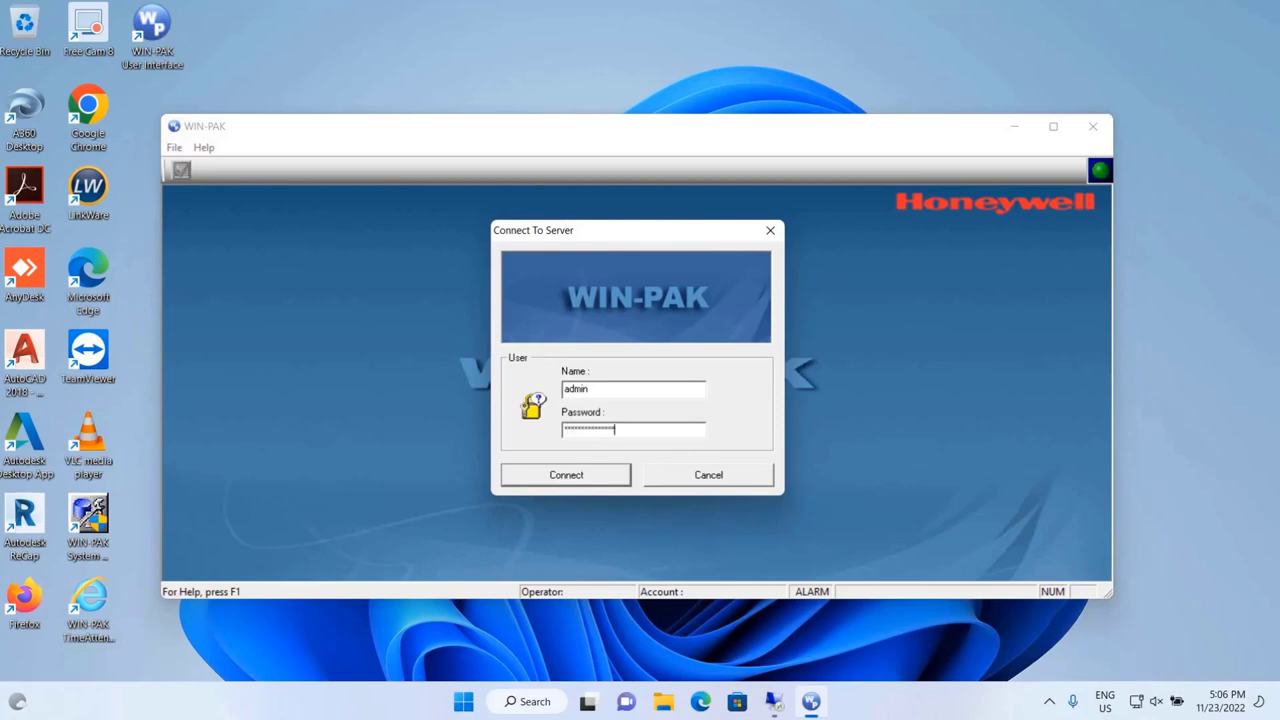
pyautogui.click(564, 474)
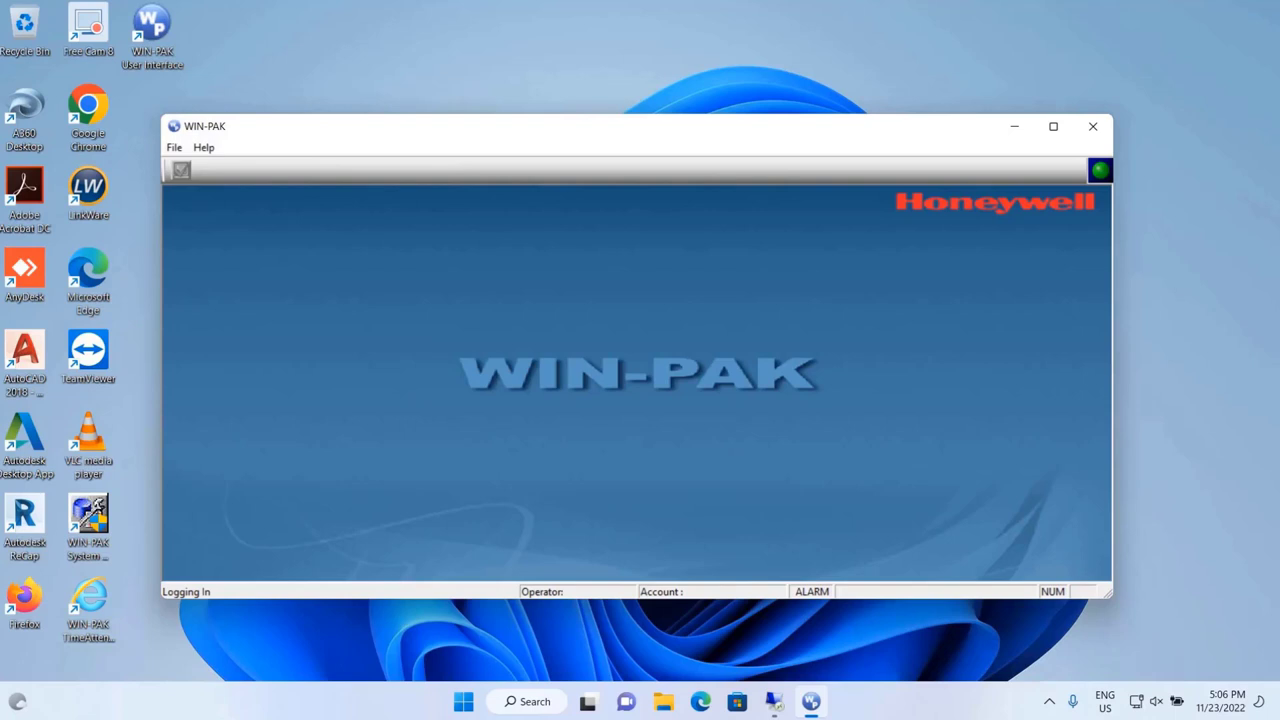
pyautogui.moveTo(468, 342)
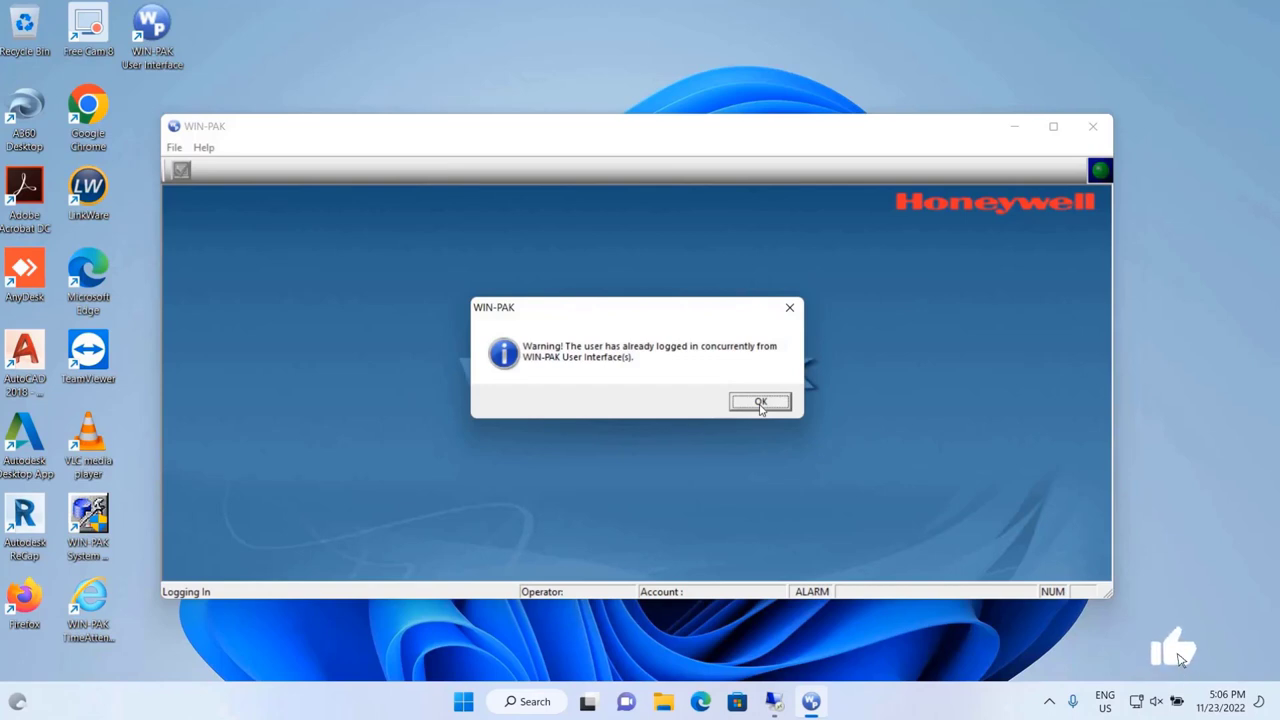
# - Acknowledge the concurrent-login warning and the demo licence notice to finish signing in
pyautogui.click(1170, 648)
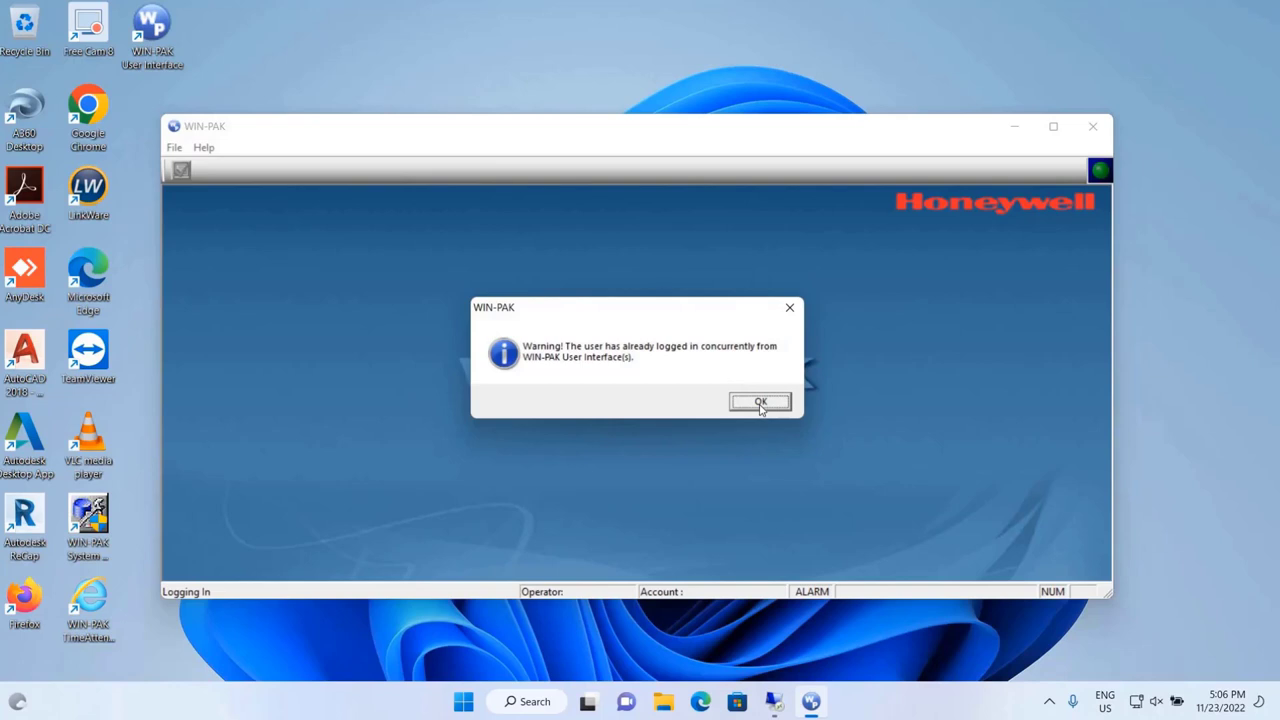
pyautogui.click(760, 400)
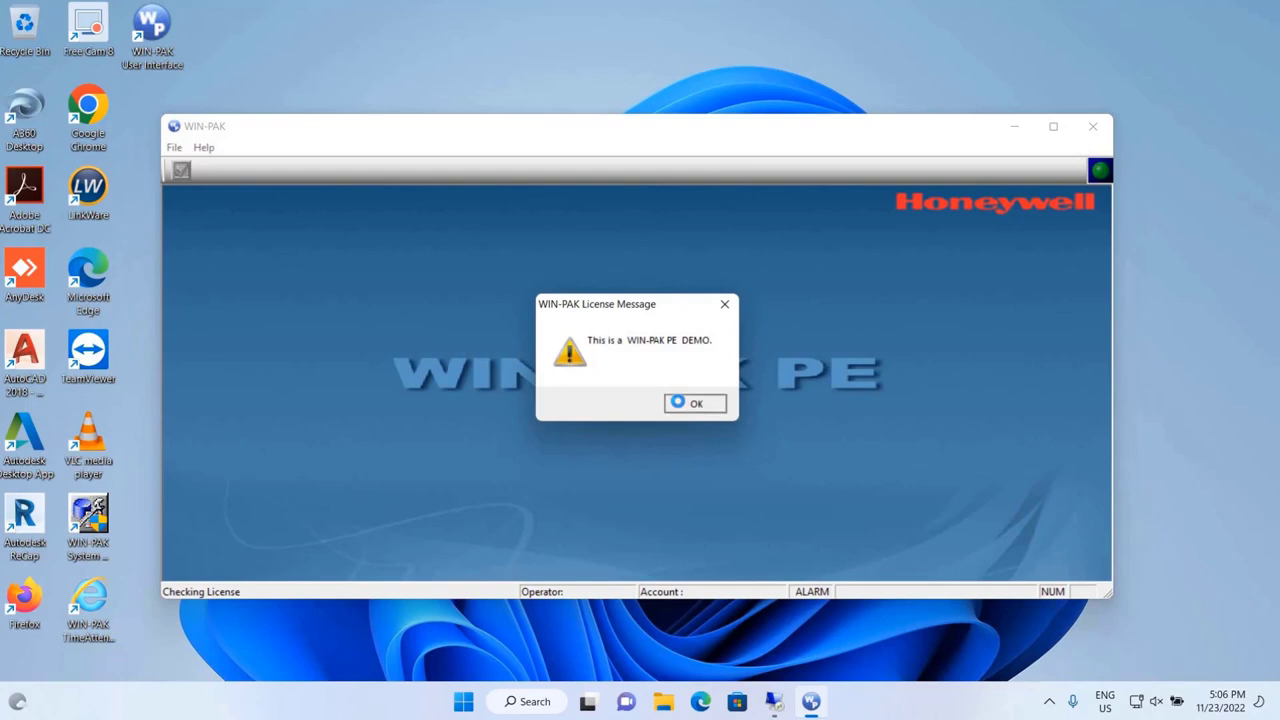
pyautogui.click(696, 404)
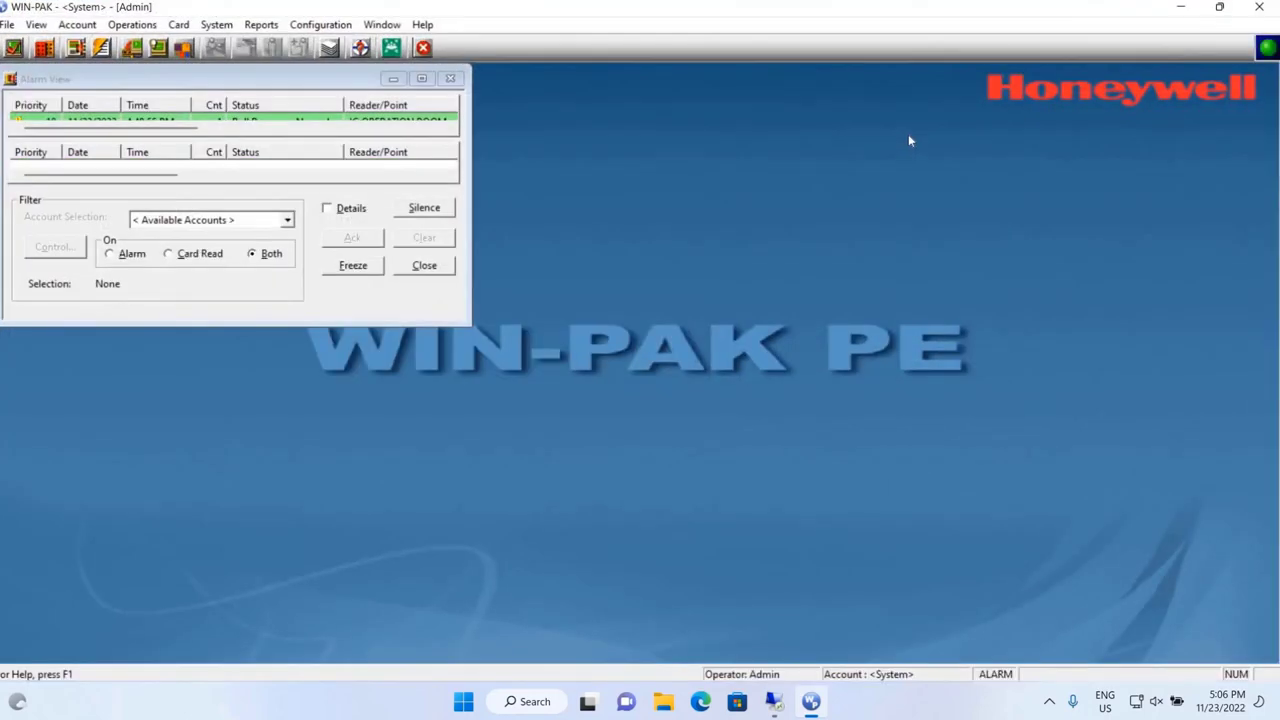
# - Move and enlarge the Alarm View window so the OPERATION ROOM event shows
pyautogui.moveTo(240, 78); pyautogui.dragTo(940, 138)
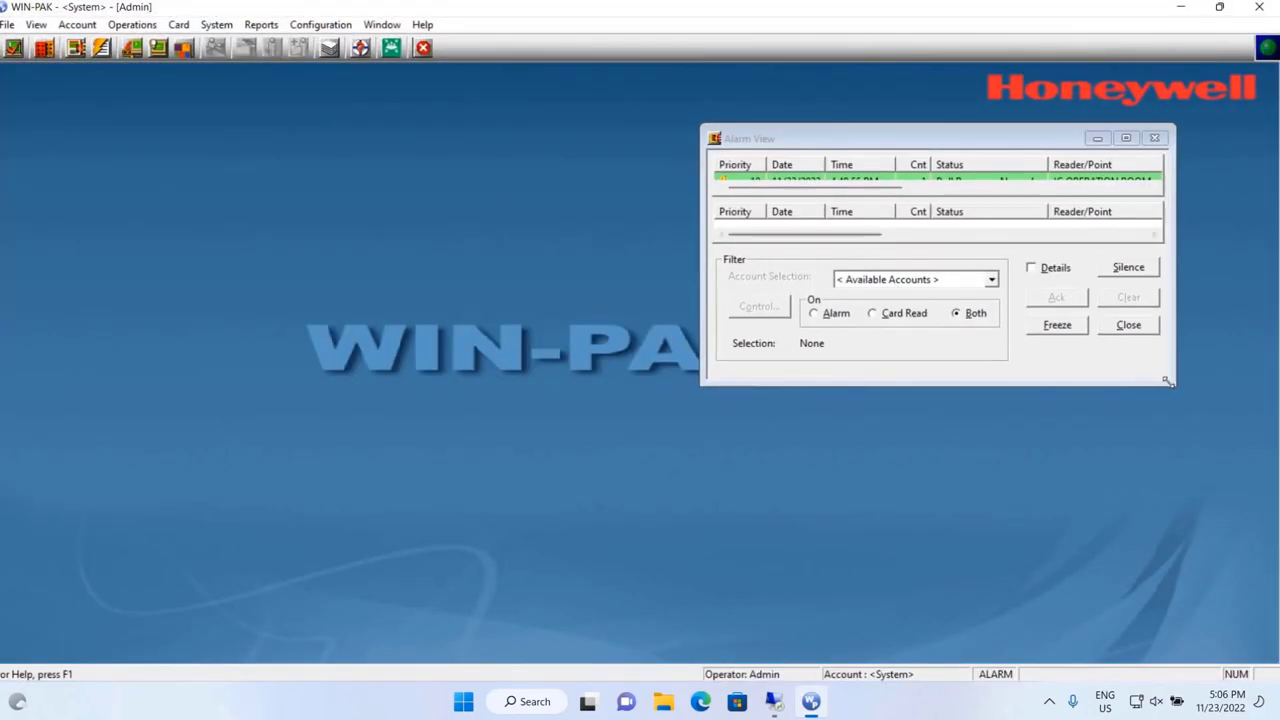
pyautogui.moveTo(1168, 380); pyautogui.dragTo(1210, 490)
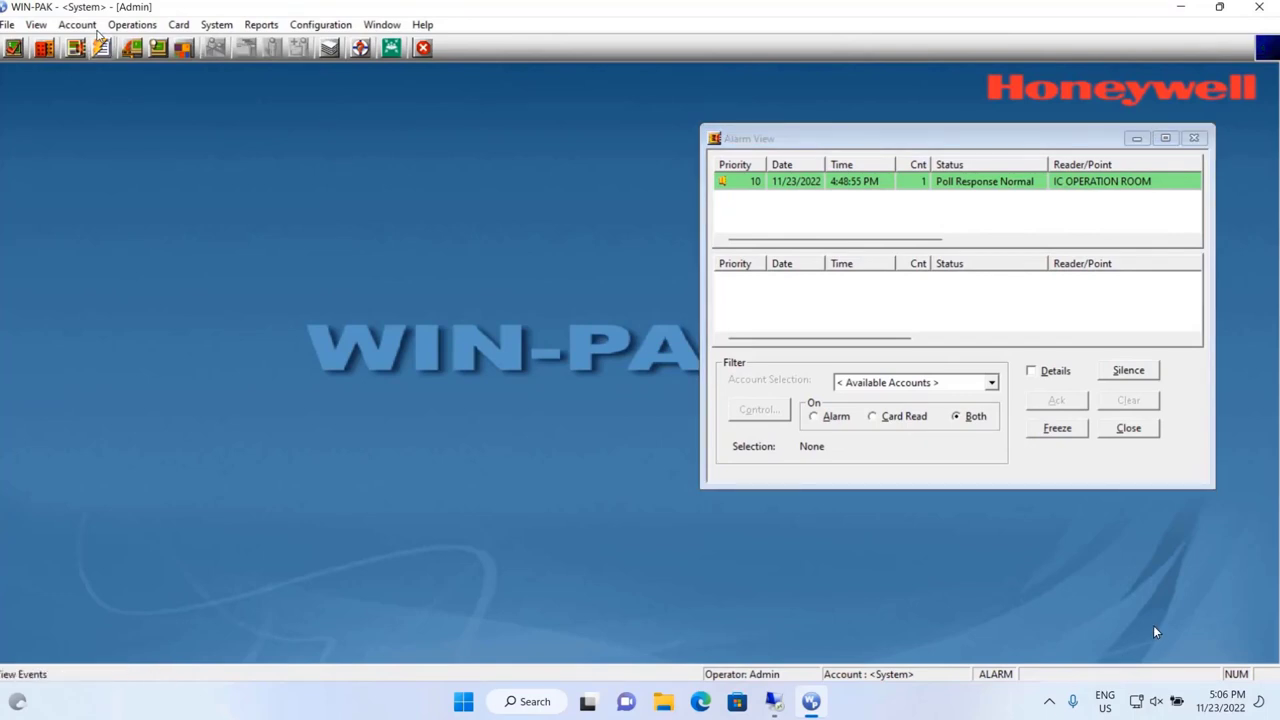
pyautogui.click(76, 24)
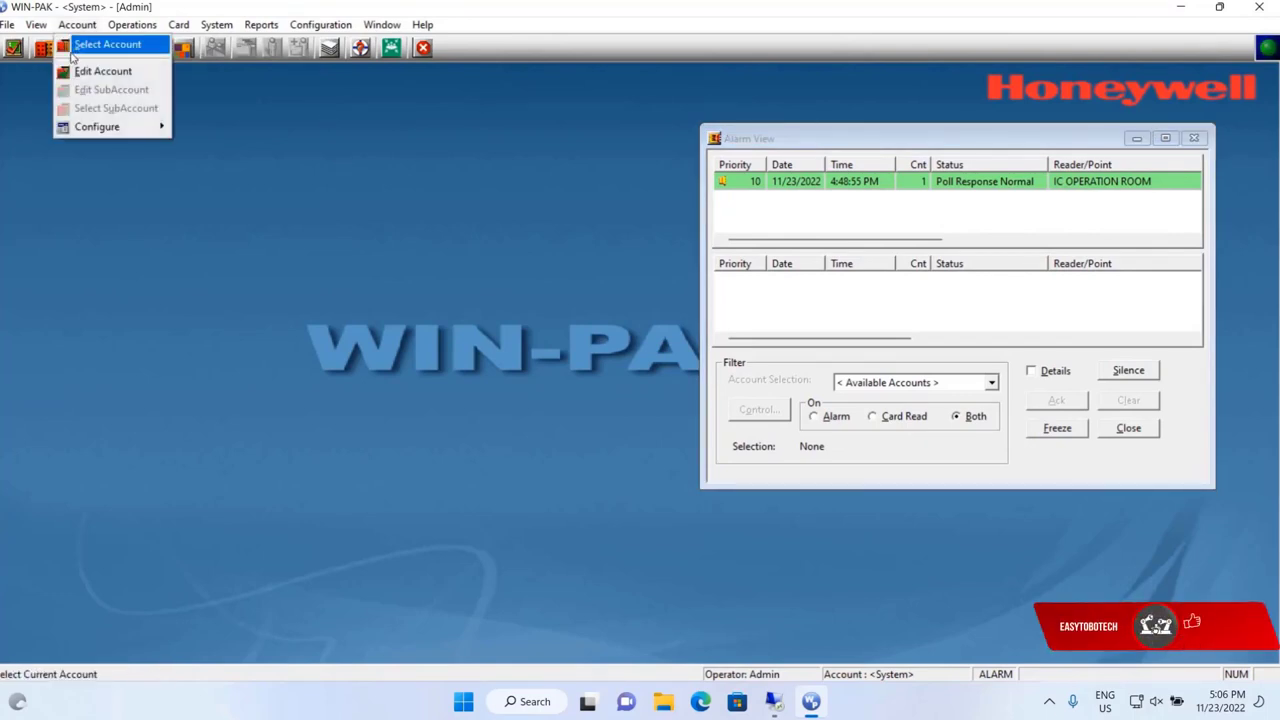